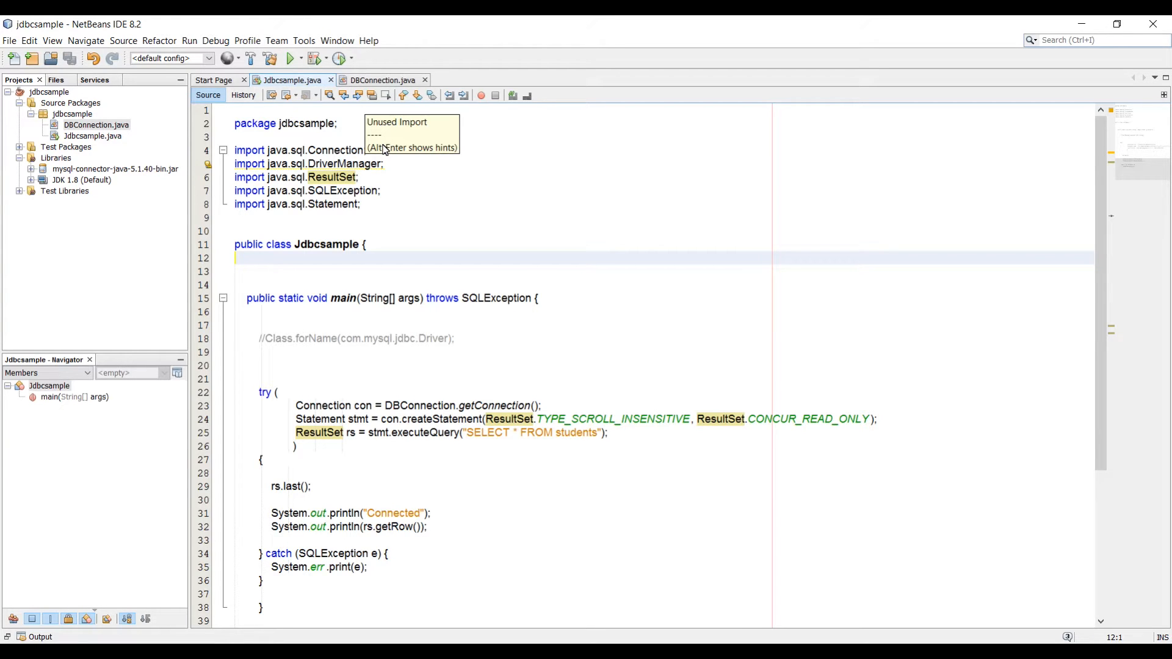
mouse_move(359, 164)
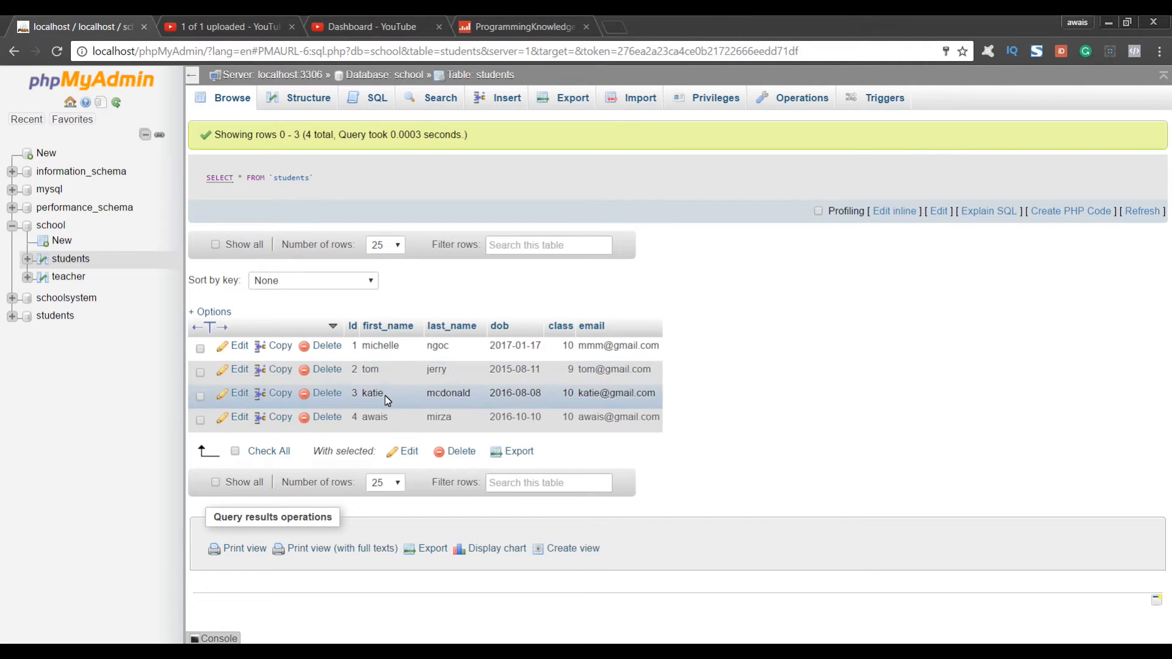
mouse_move(377, 416)
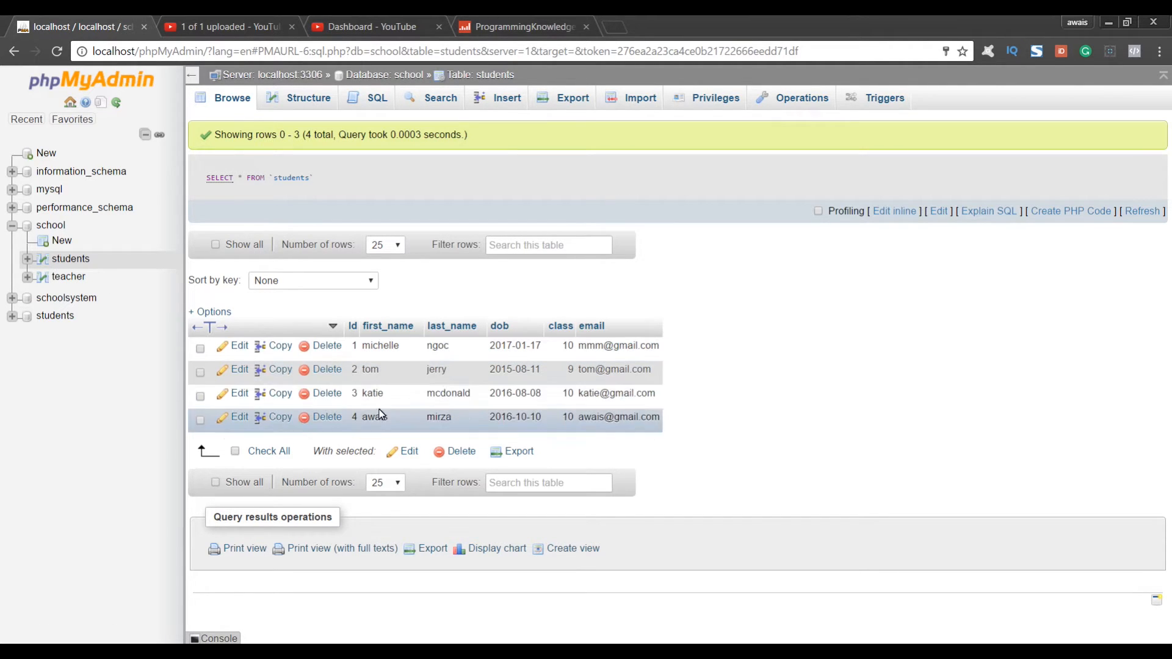
mouse_move(71, 258)
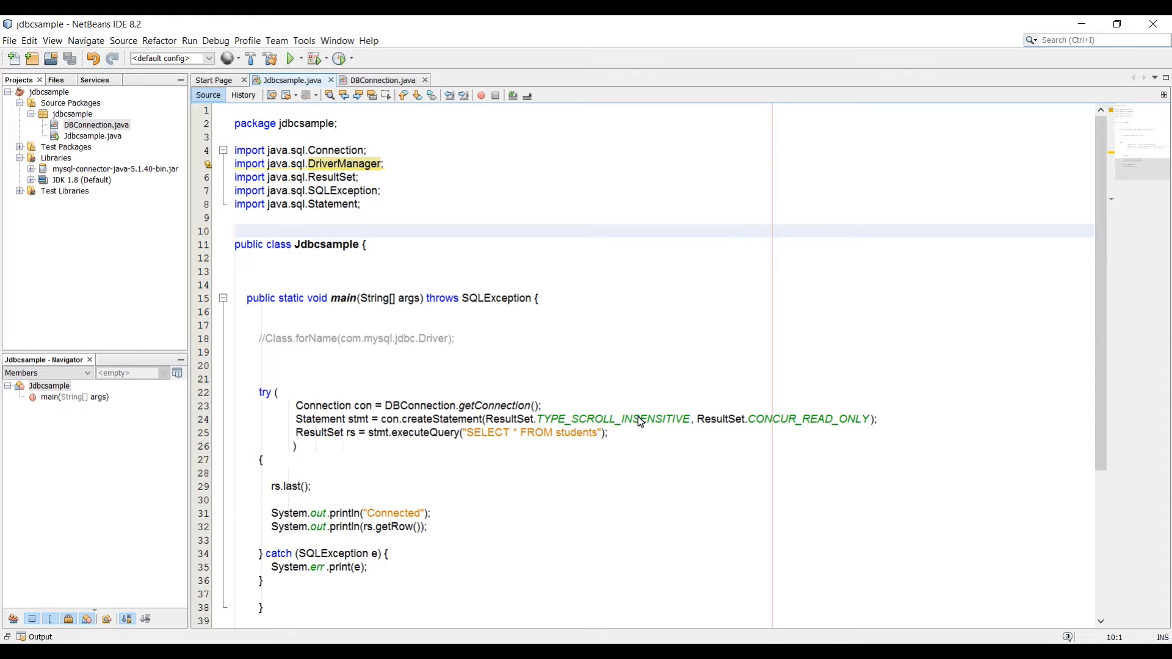
Create the jdbcsample.tables Java package under the jdbcsample package
left_click(236, 231)
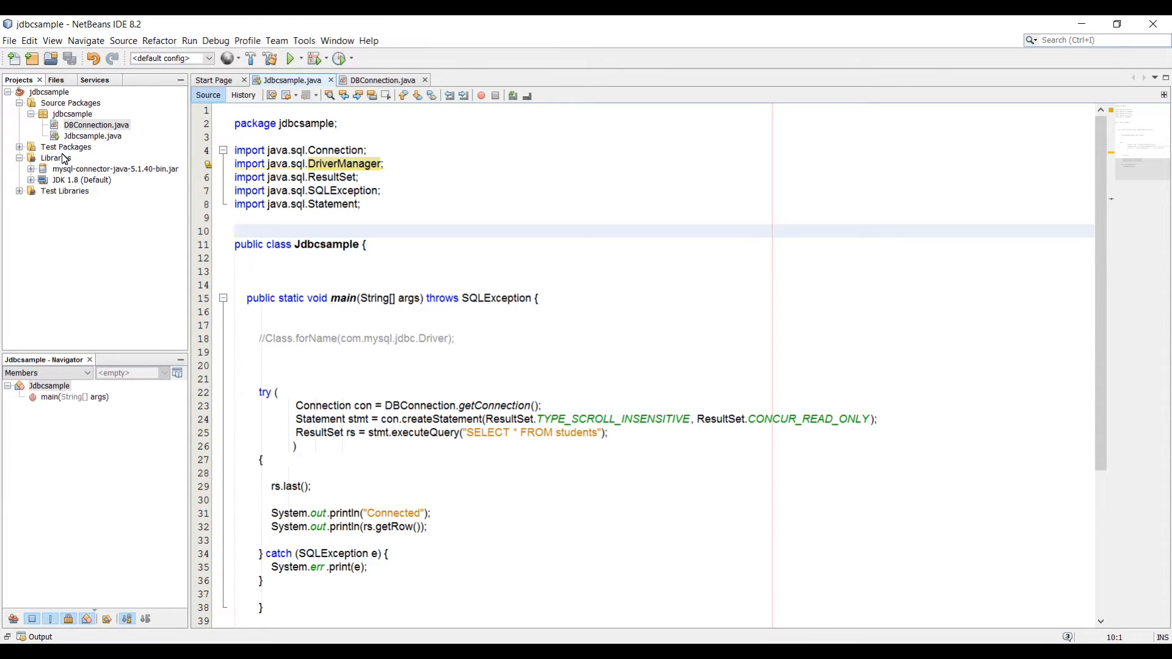
right_click(92, 136)
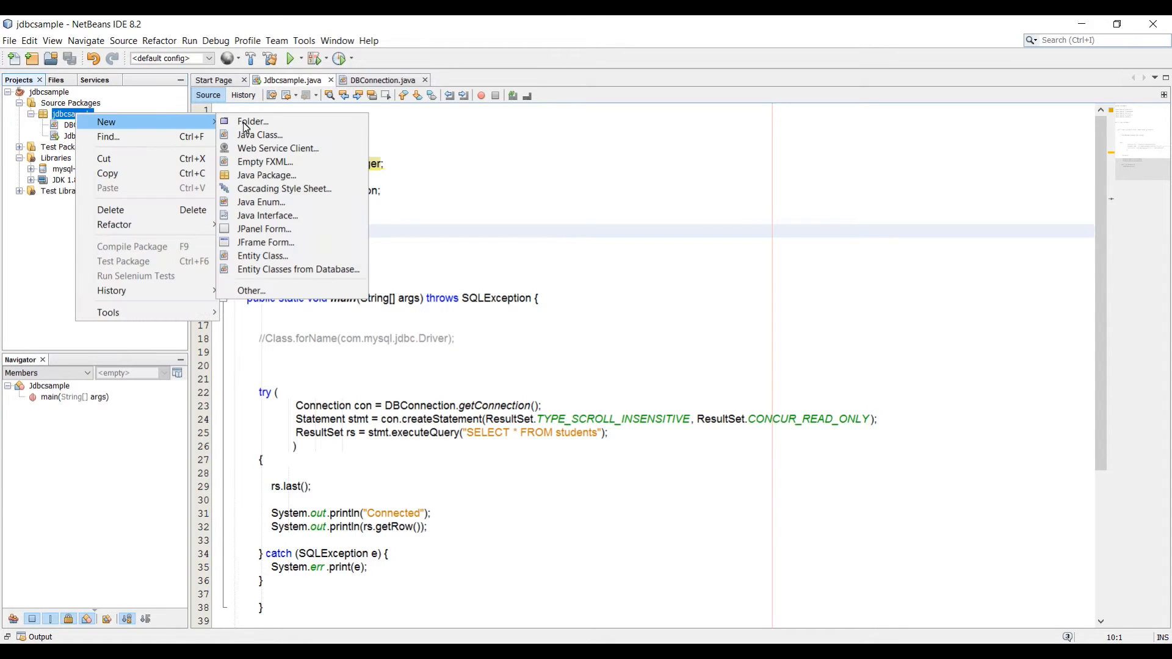
mouse_move(291, 148)
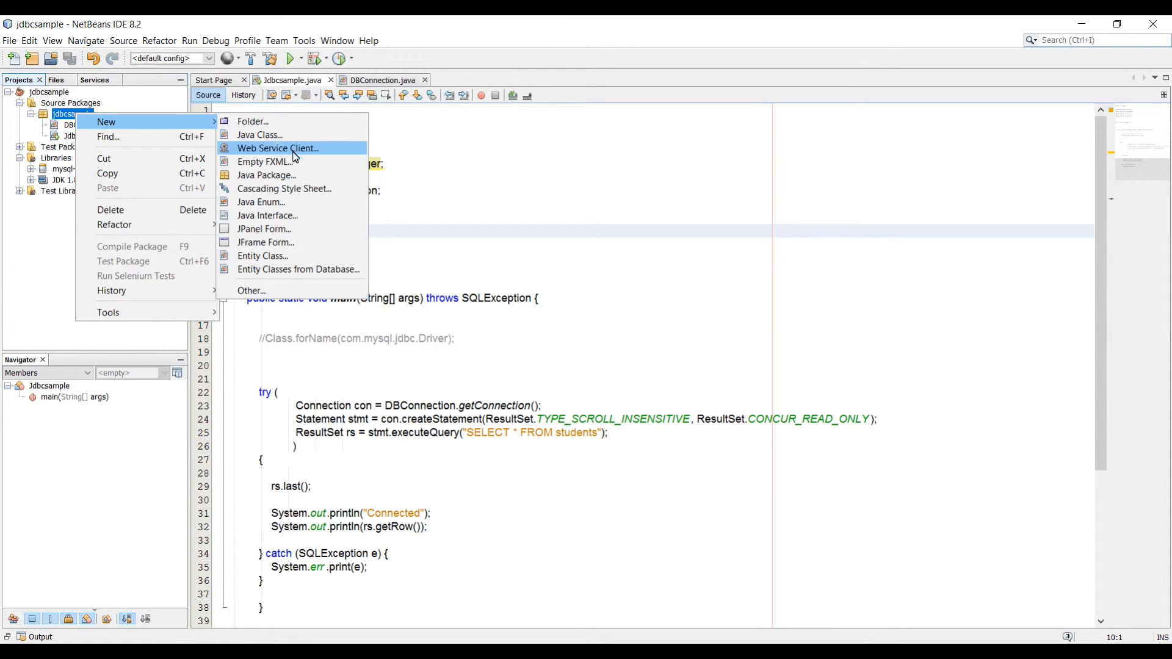
left_click(266, 175)
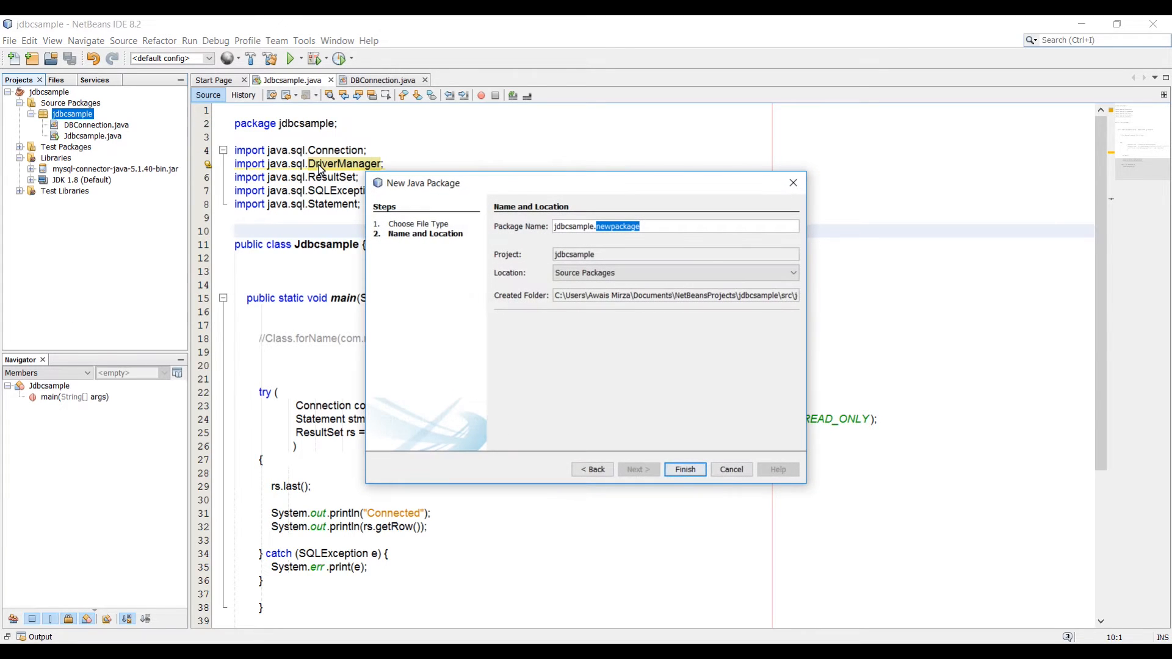
type("table")
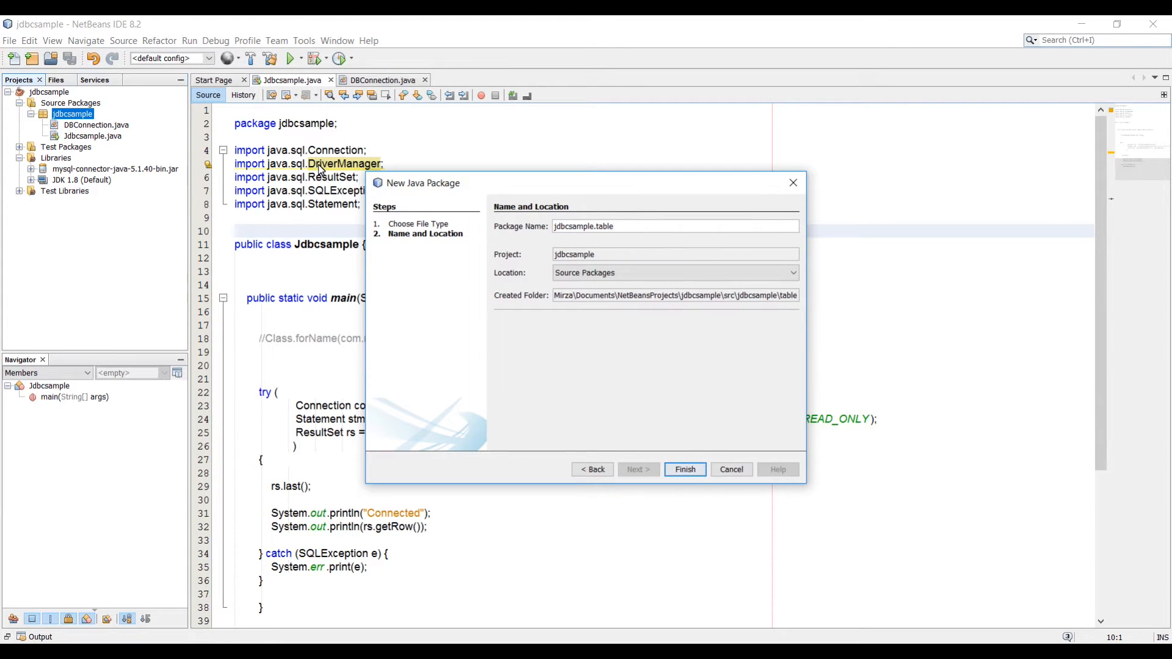
type("s")
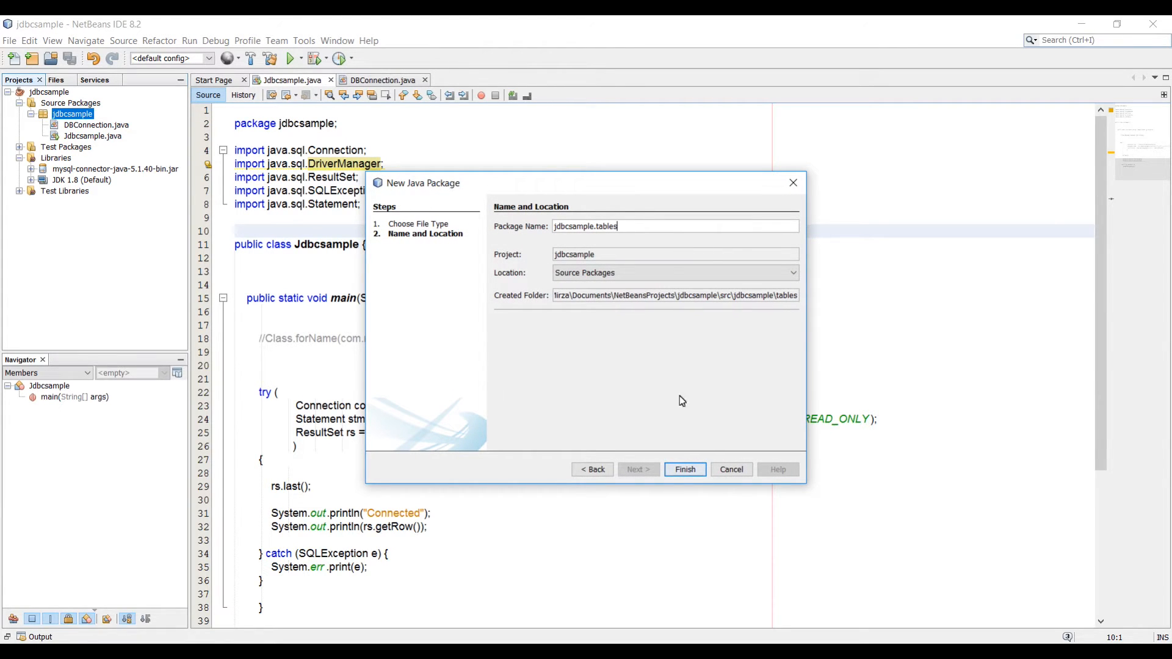
left_click(683, 470)
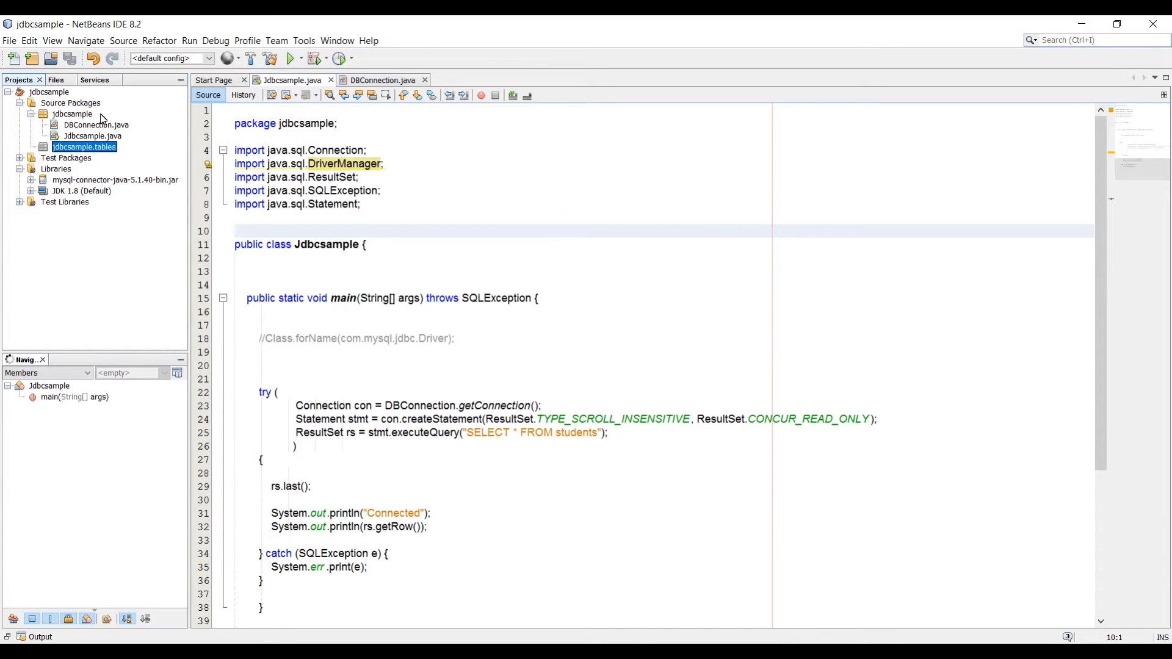
Add a Java class named students to the jdbcsample.tables package
right_click(83, 146)
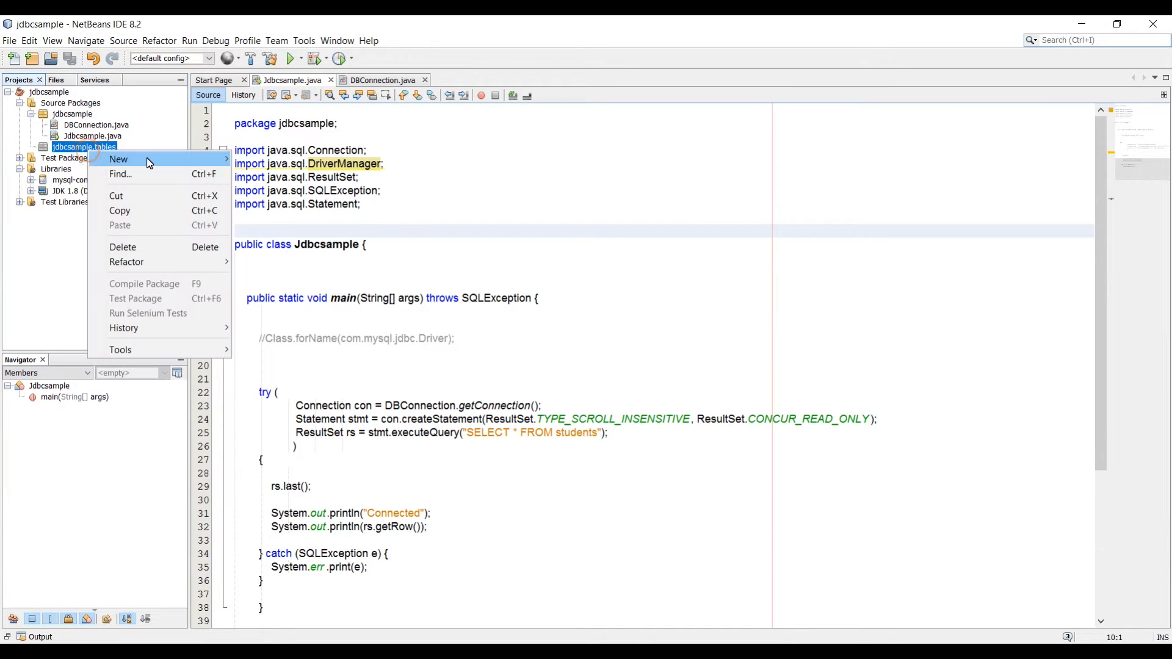
left_click(117, 160)
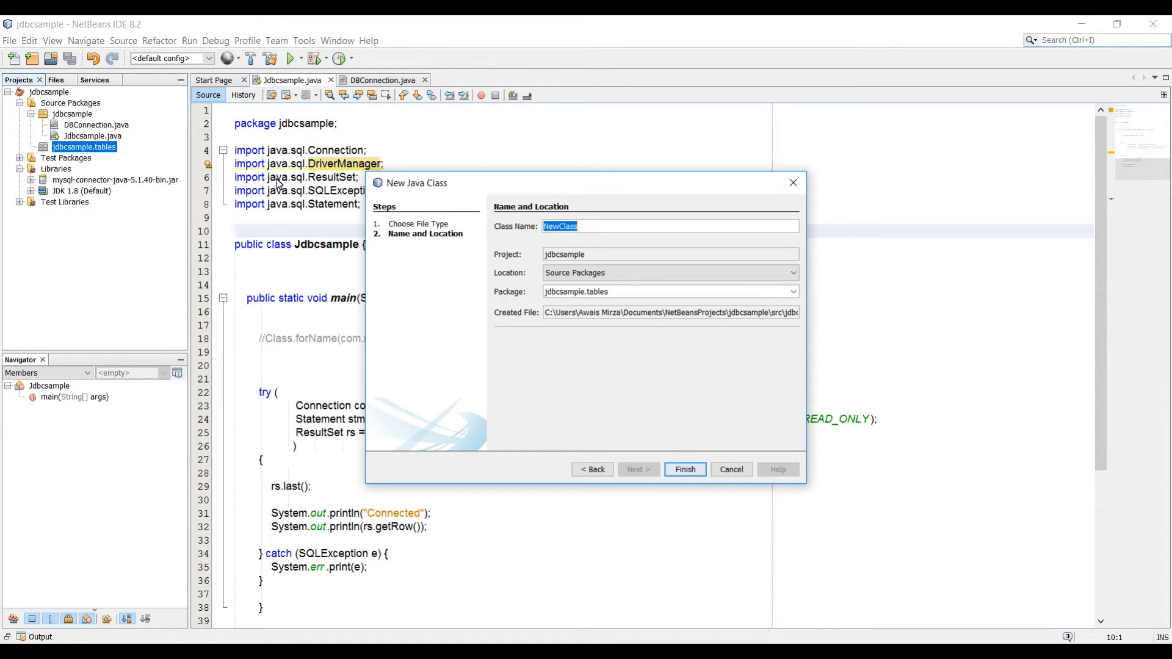
type("students")
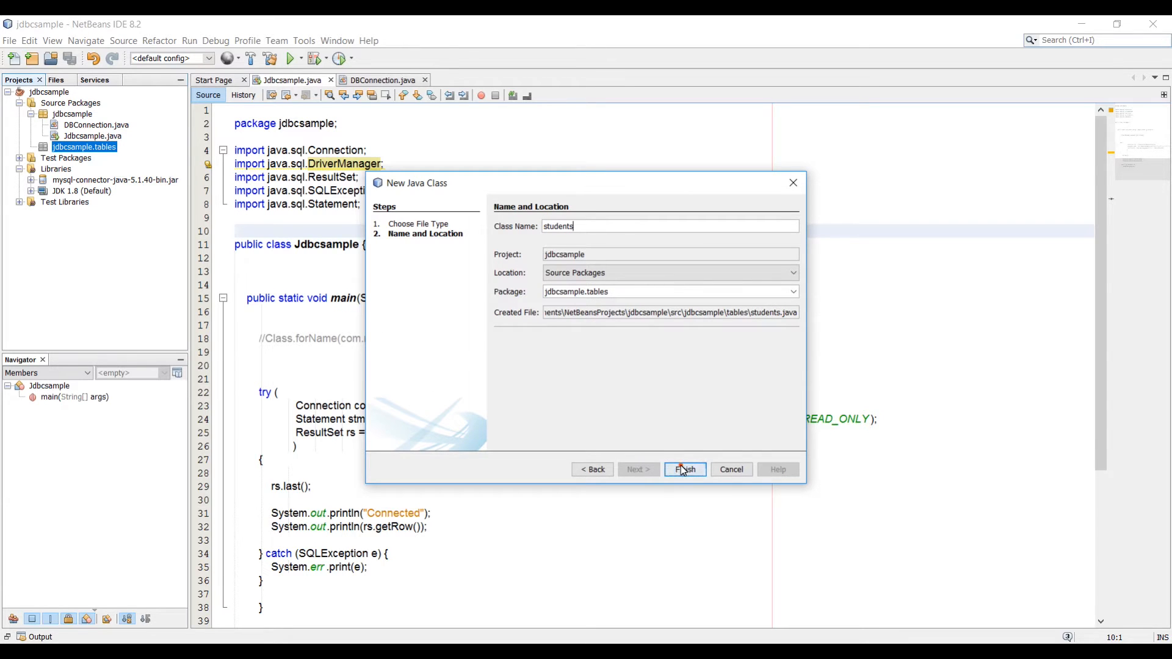
left_click(683, 470)
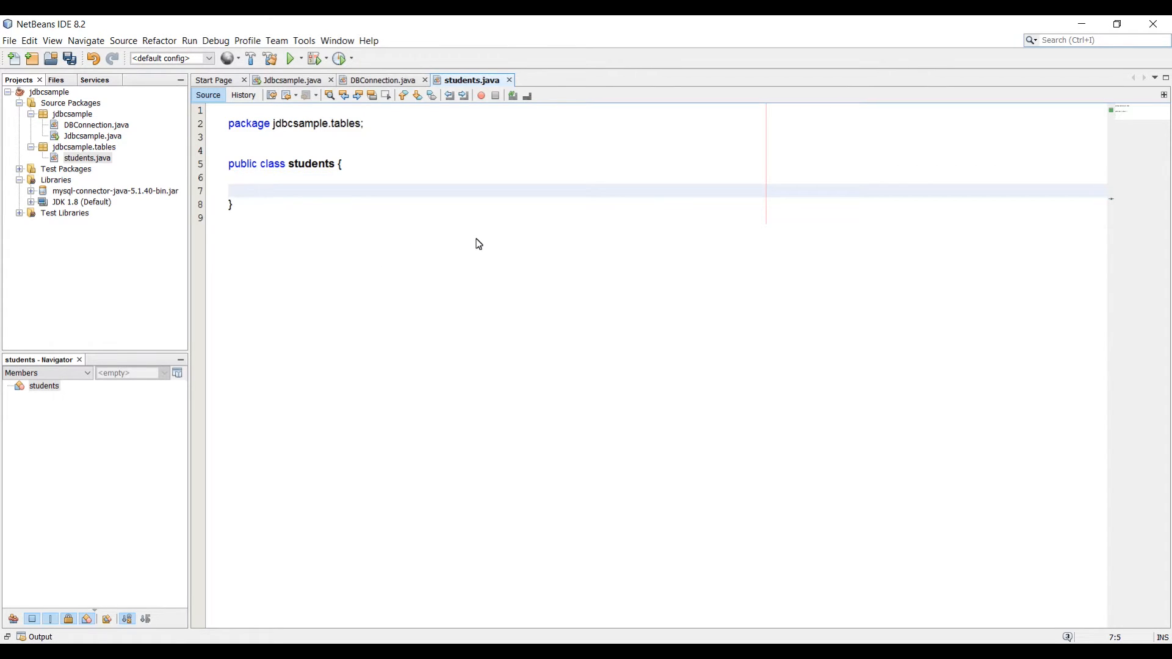
Write an empty public static void getStudents(ResultSet rs) method, importing java.sql.ResultSet
type("public")
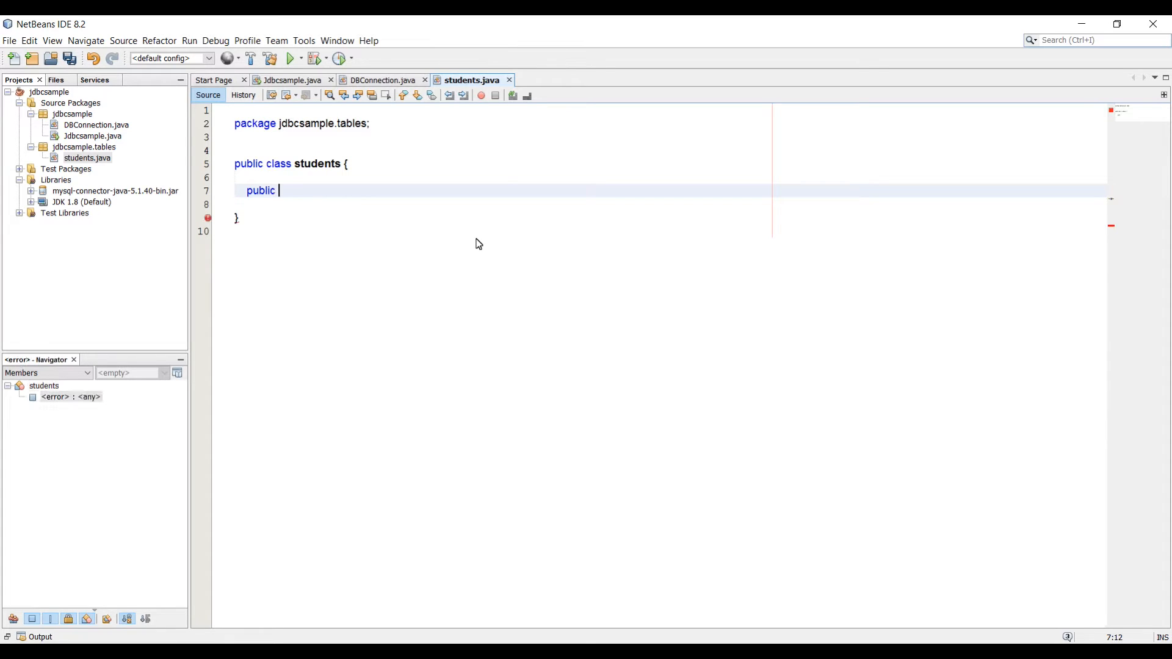
type("static")
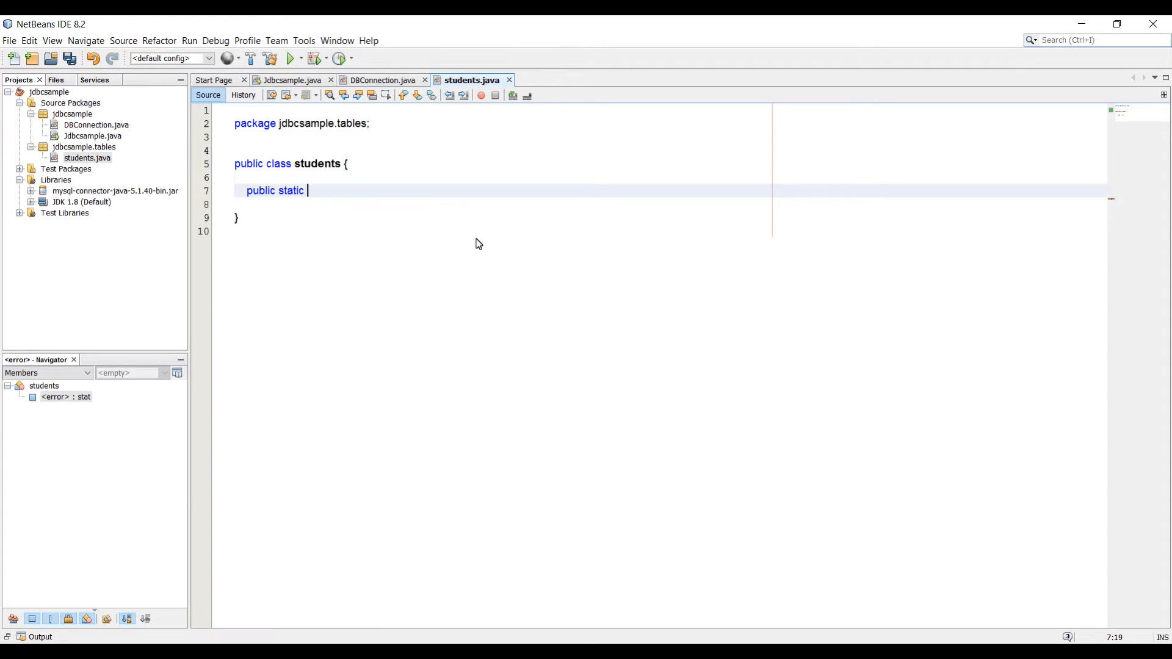
type("void")
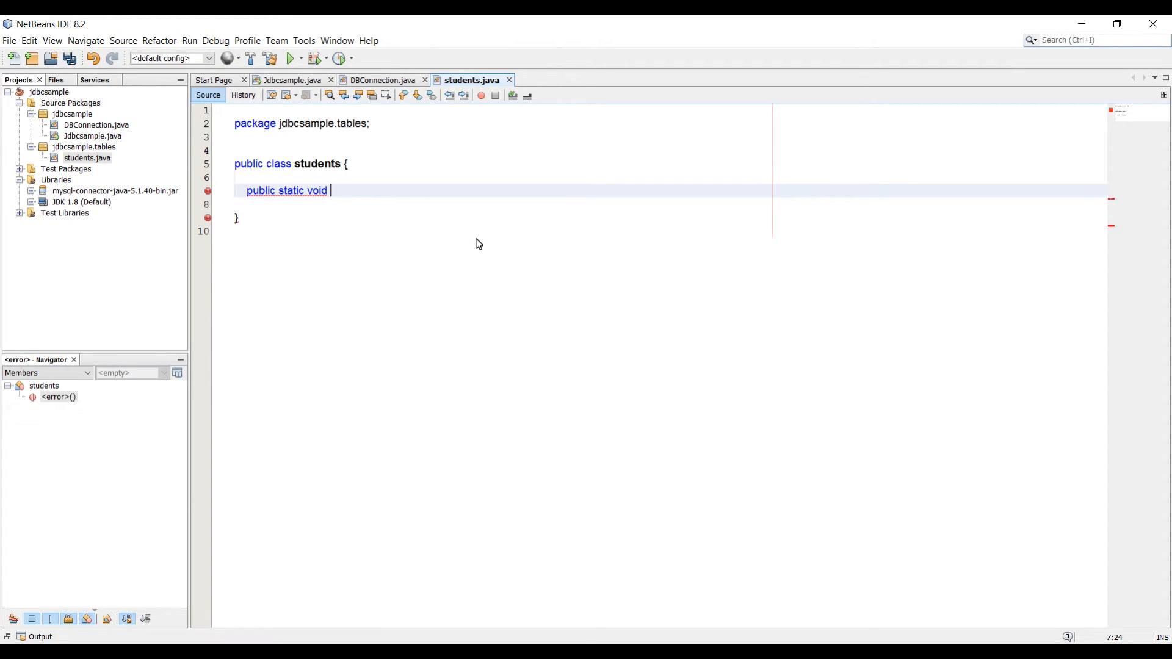
type("d")
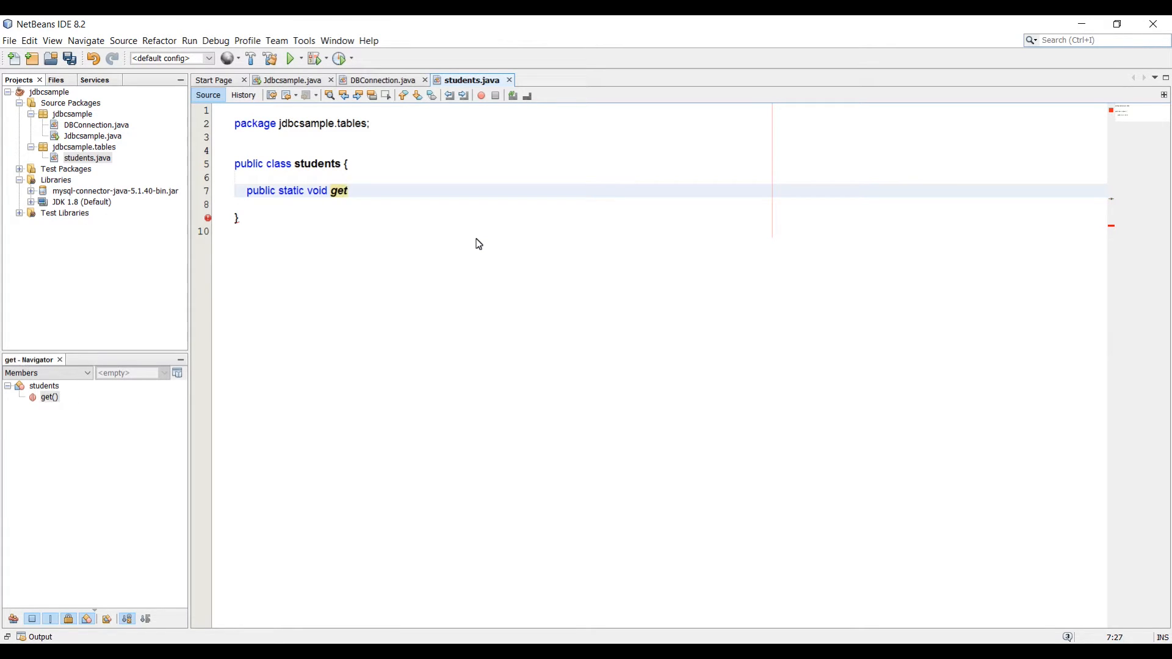
type("Stu")
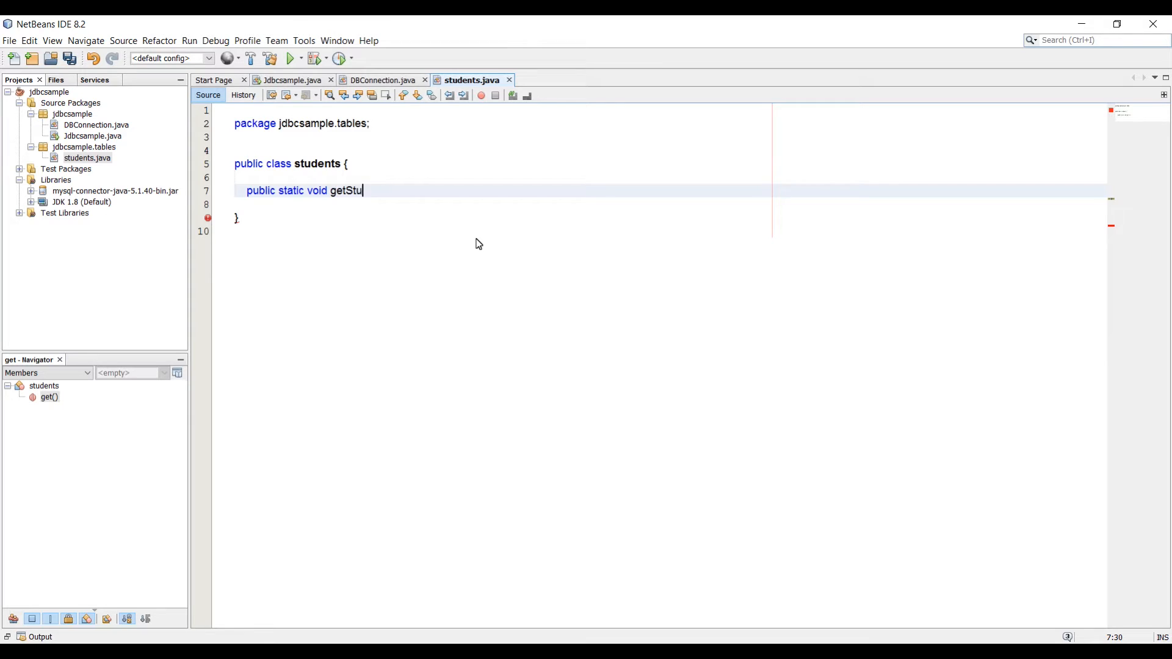
type("dents()")
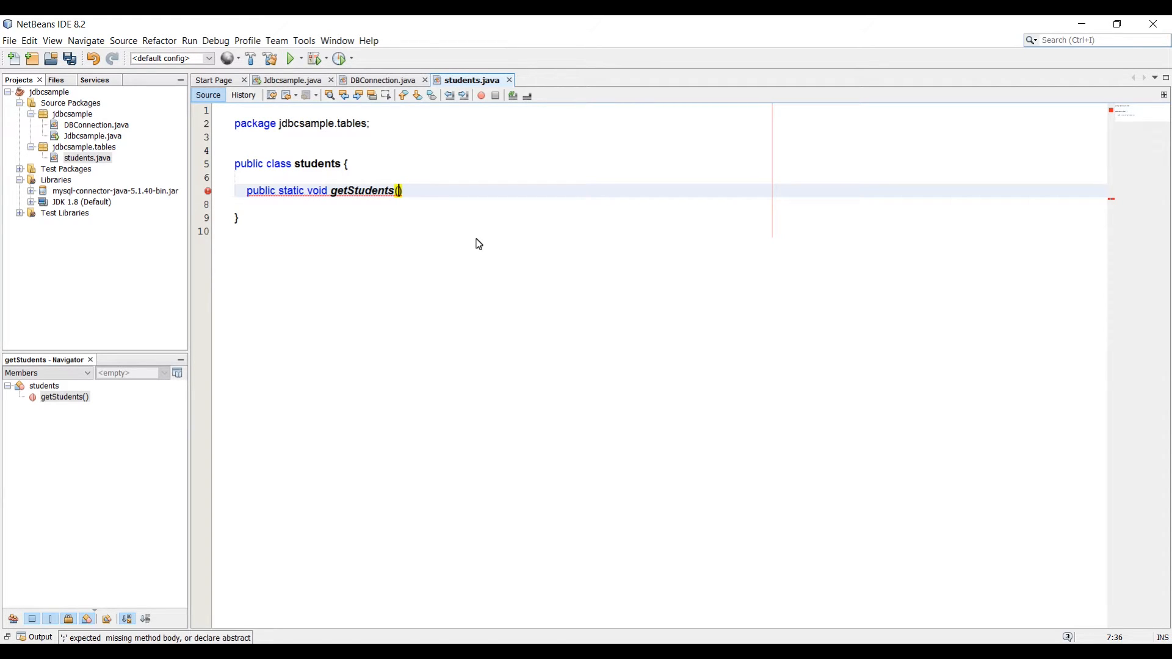
type("ResultSet")
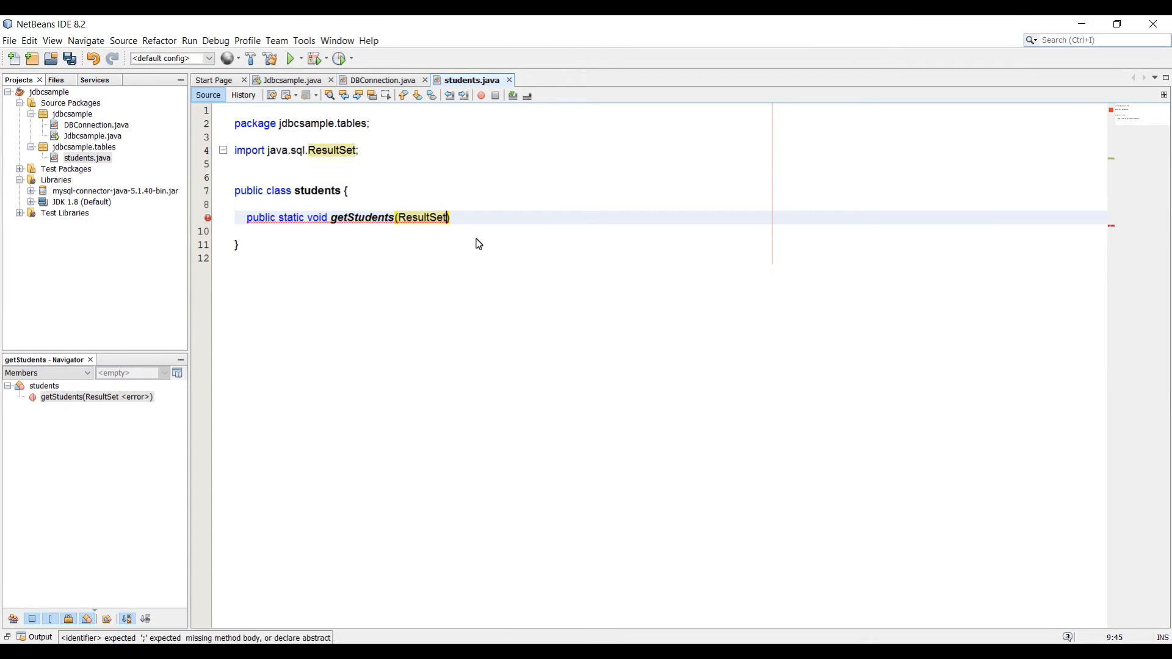
type("rs")
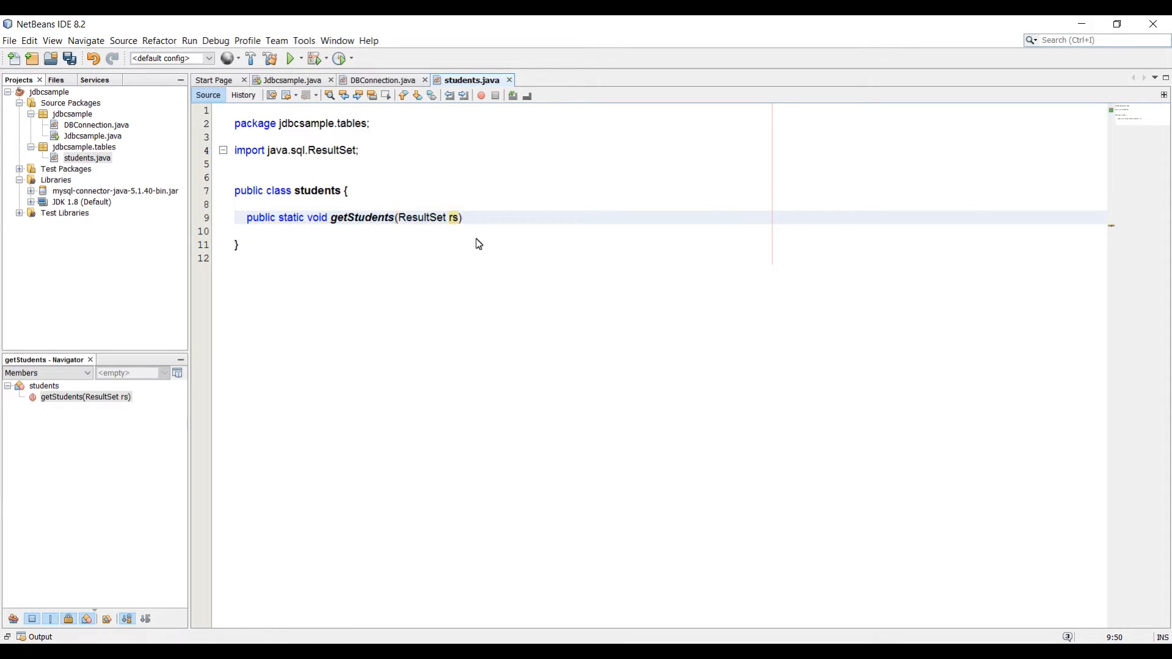
type("{")
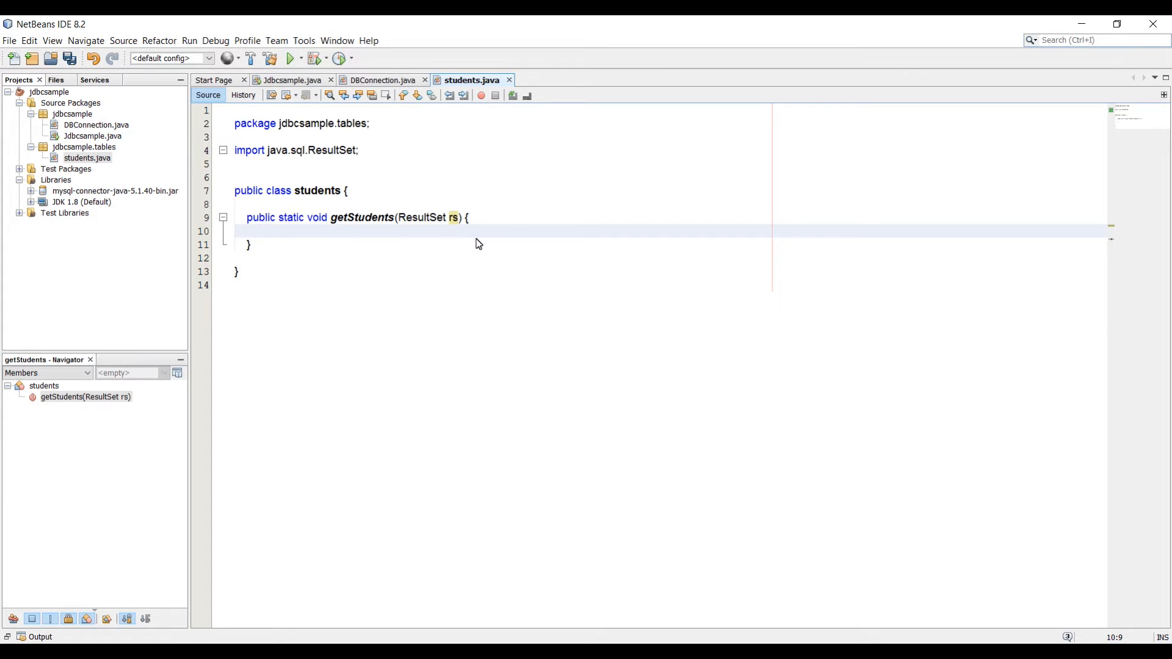
Start a while (rs.next()) loop inside the getStudents method body
left_click(258, 231)
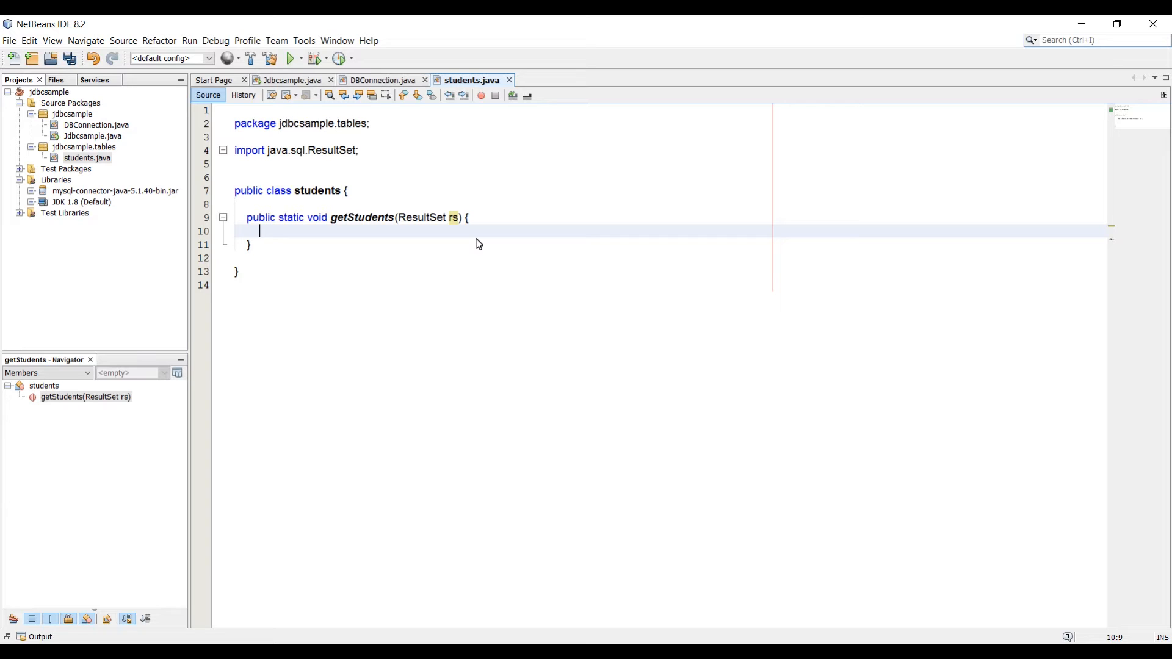
type("w")
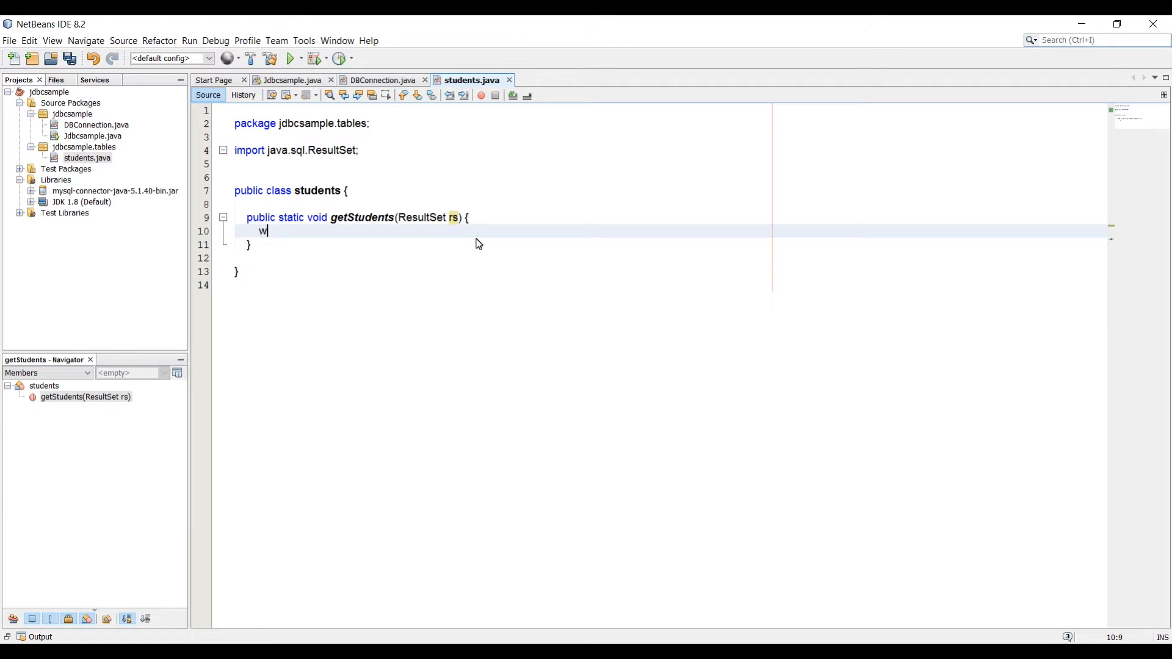
type("hile (true) {")
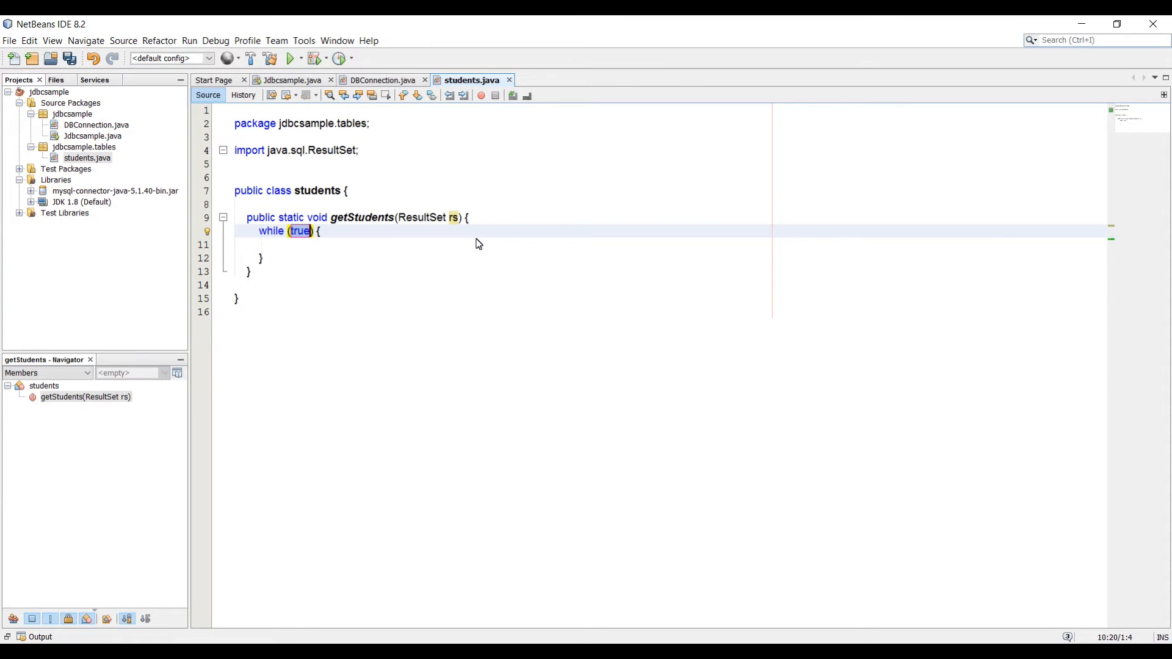
type("rs")
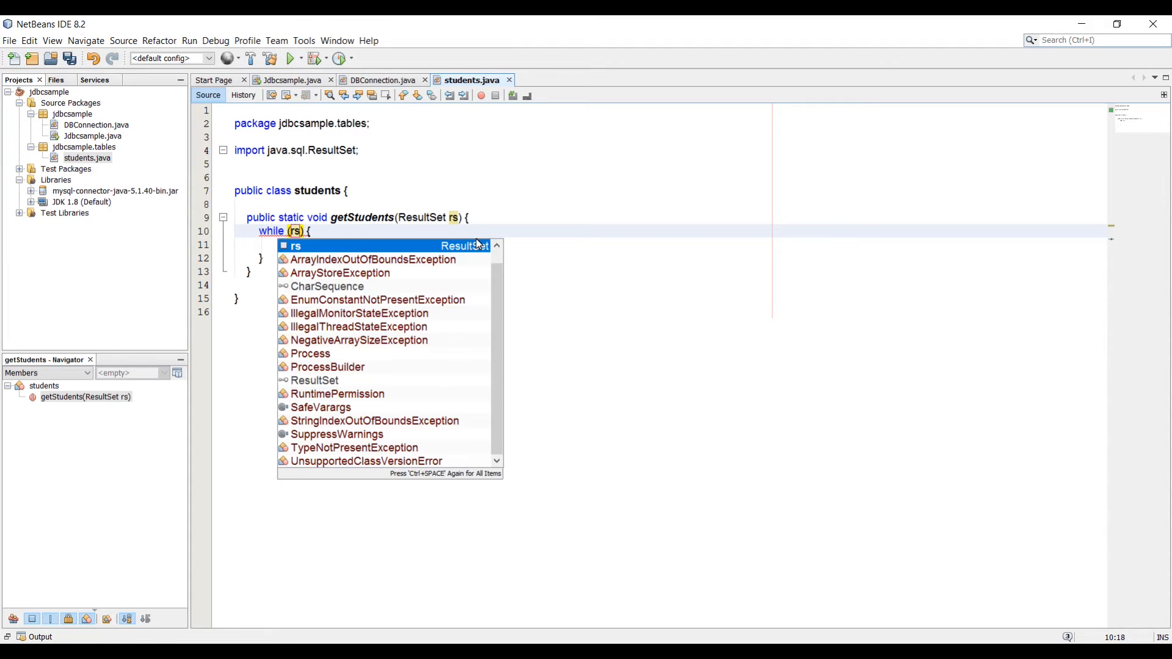
type(".next(")
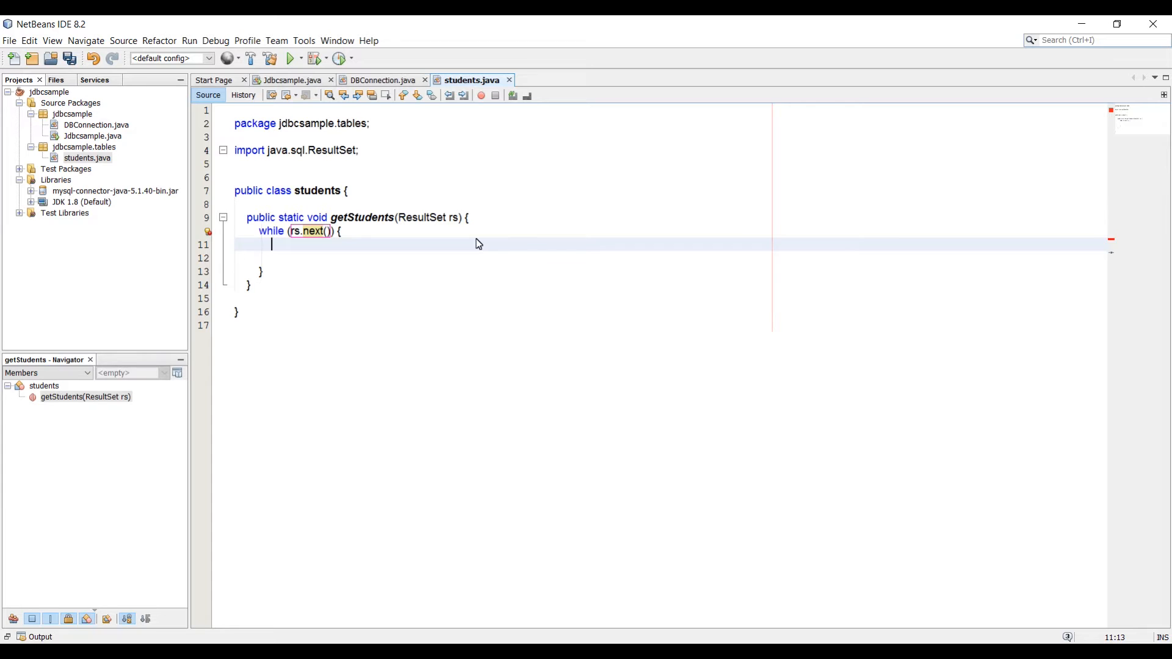
Declare StringBuffer buffer = new StringBuffer(); inside the loop
type("StringBuffer")
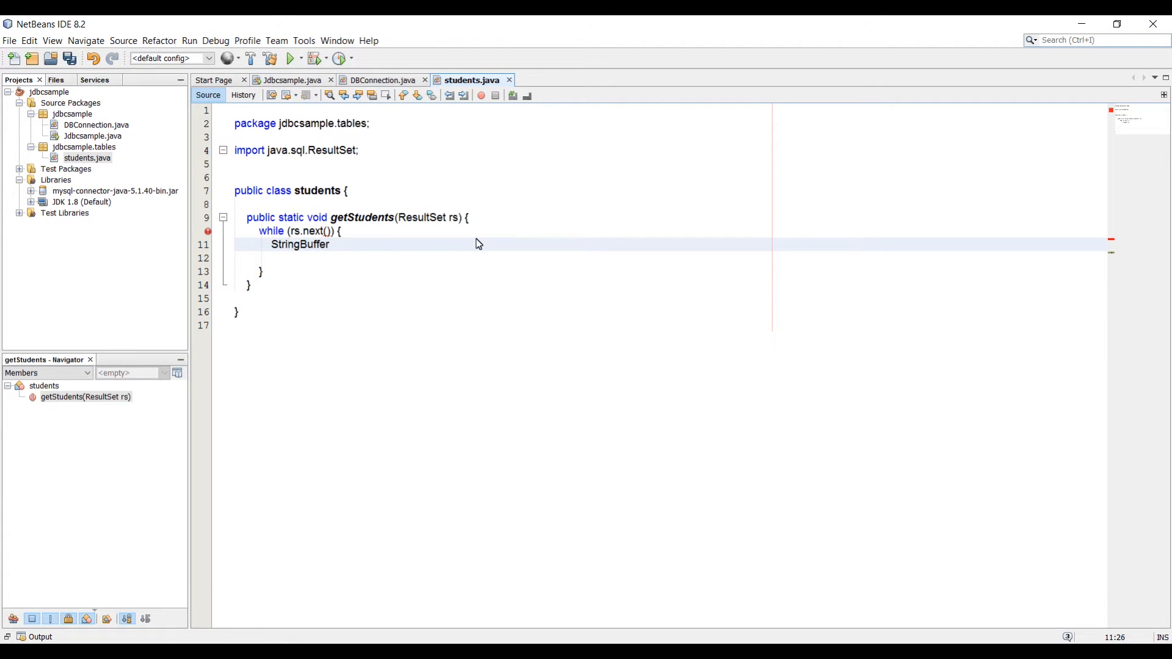
type("buffer =")
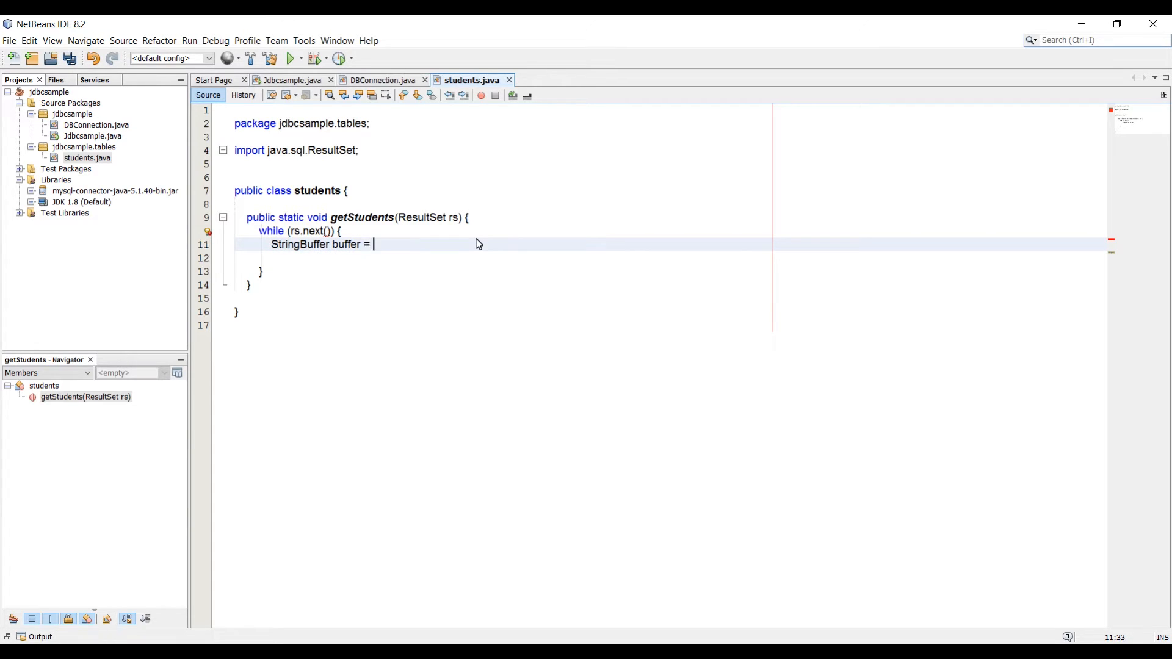
type("new StringBuffer());")
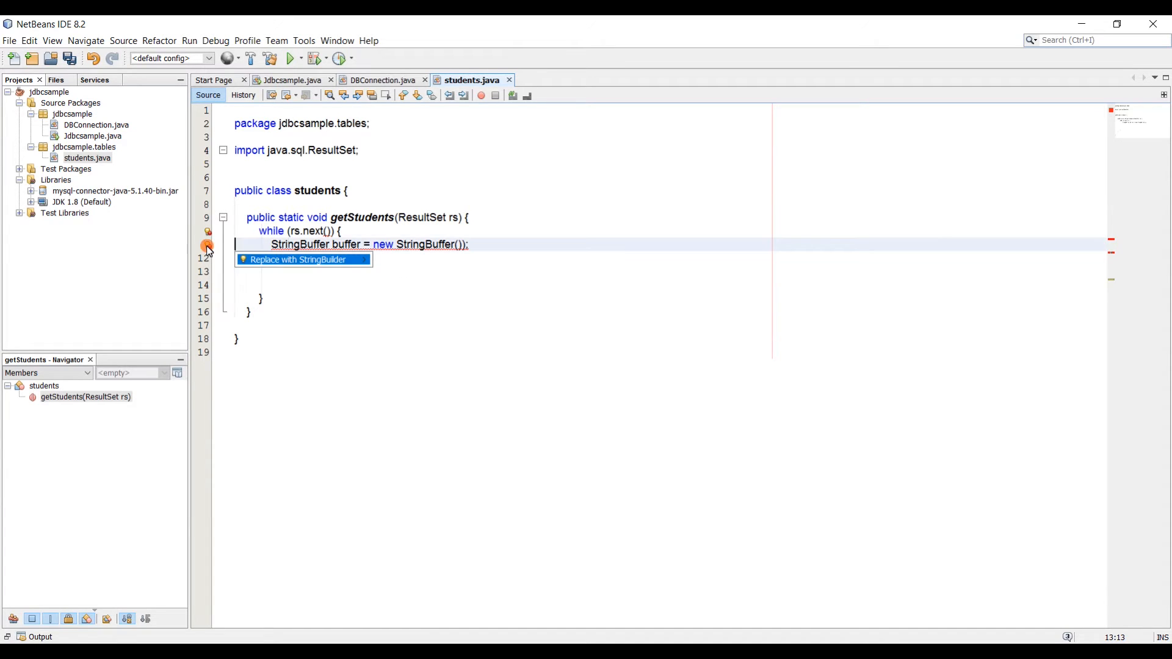
Apply the hint adding a throws java.sql.SQLException clause to getStudents
key("enter")
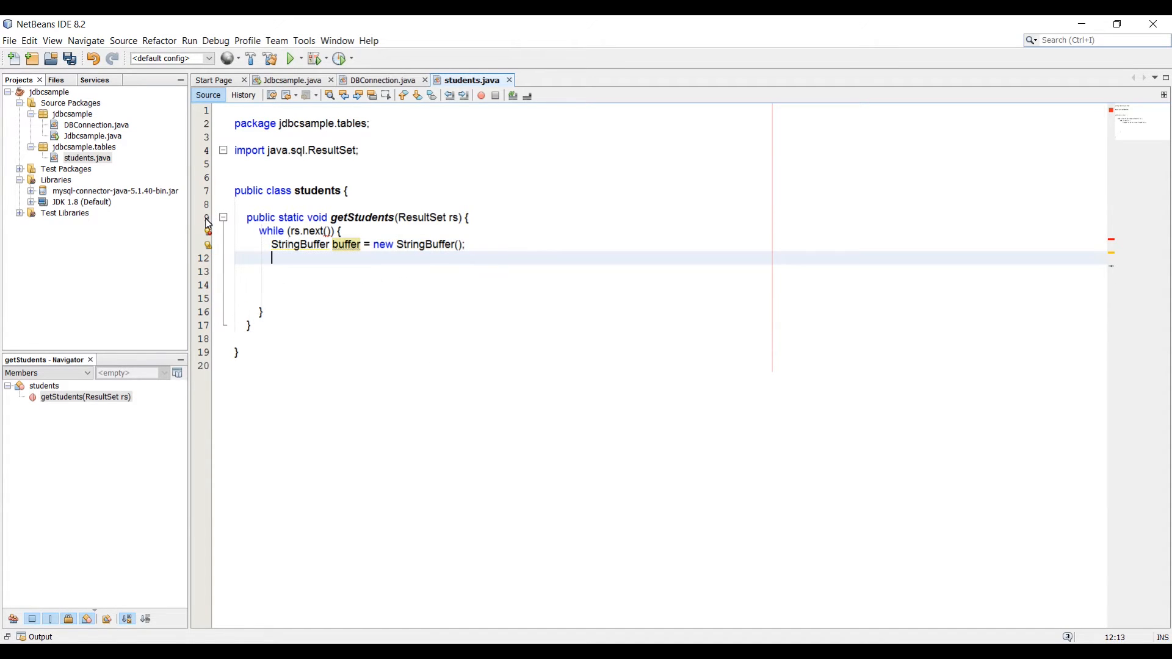
left_click(207, 231)
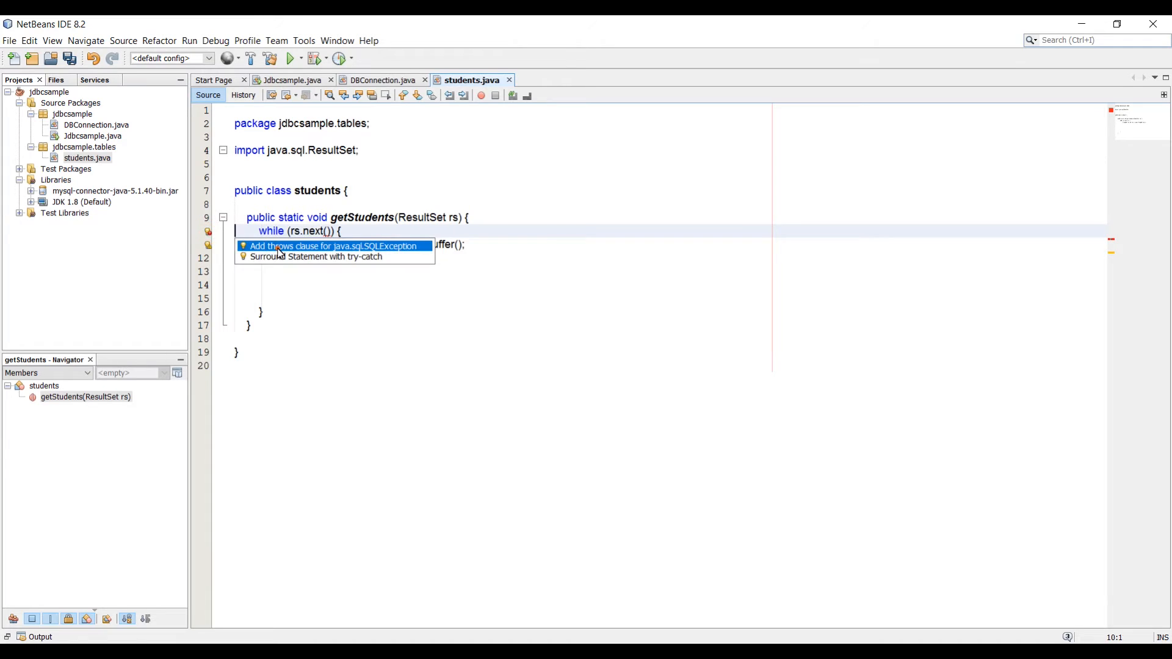
left_click(331, 246)
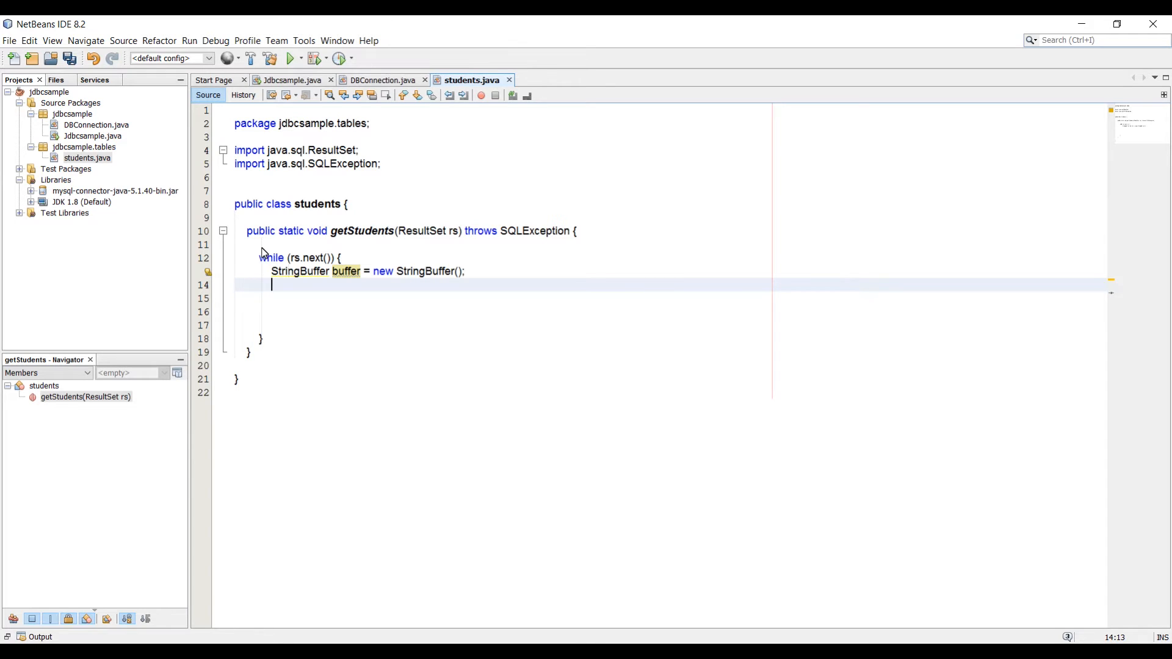
Append " Students ID " plus rs.getInt("id") to buffer
type("buffer.")
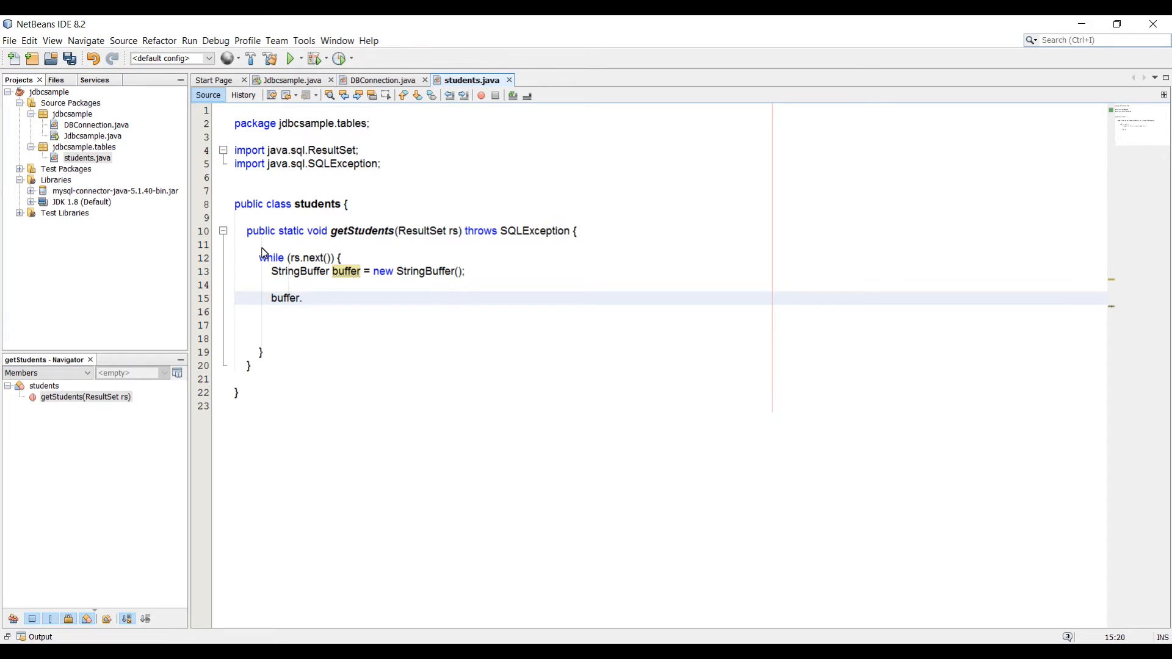
type("append(buffer")
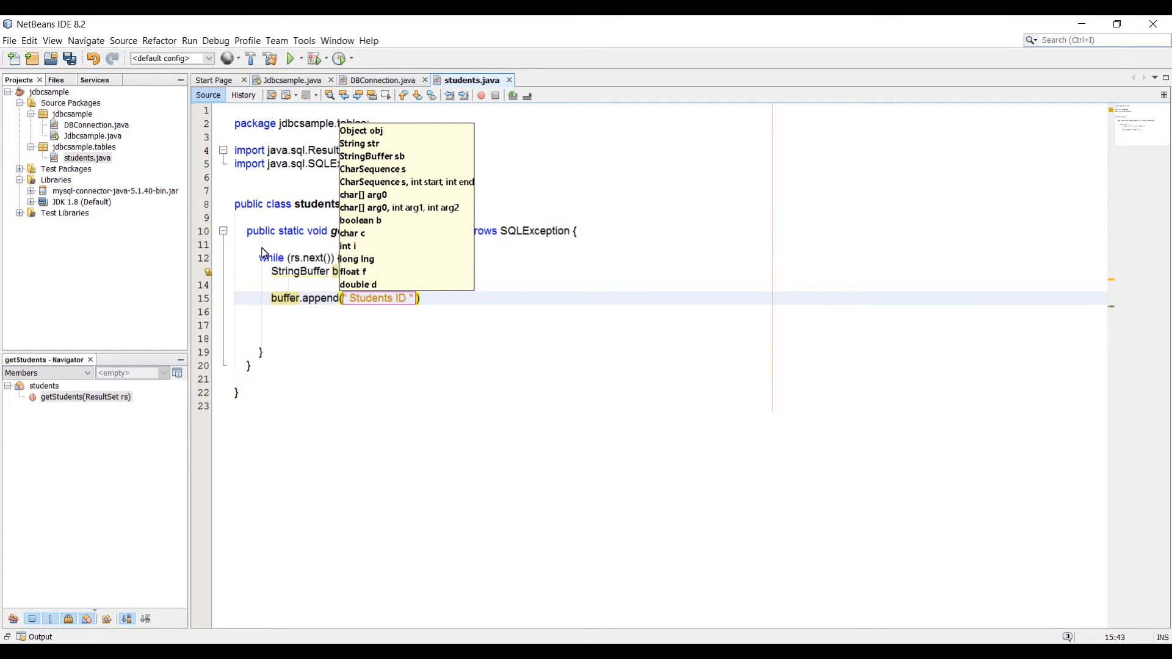
type("+")
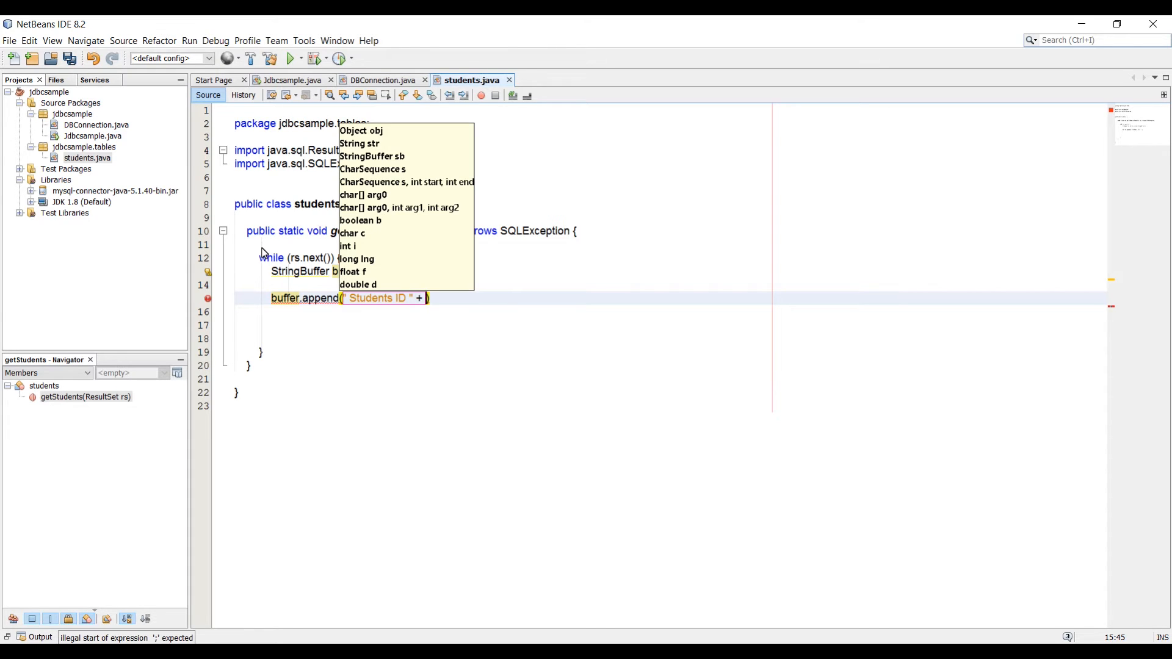
type("rs")
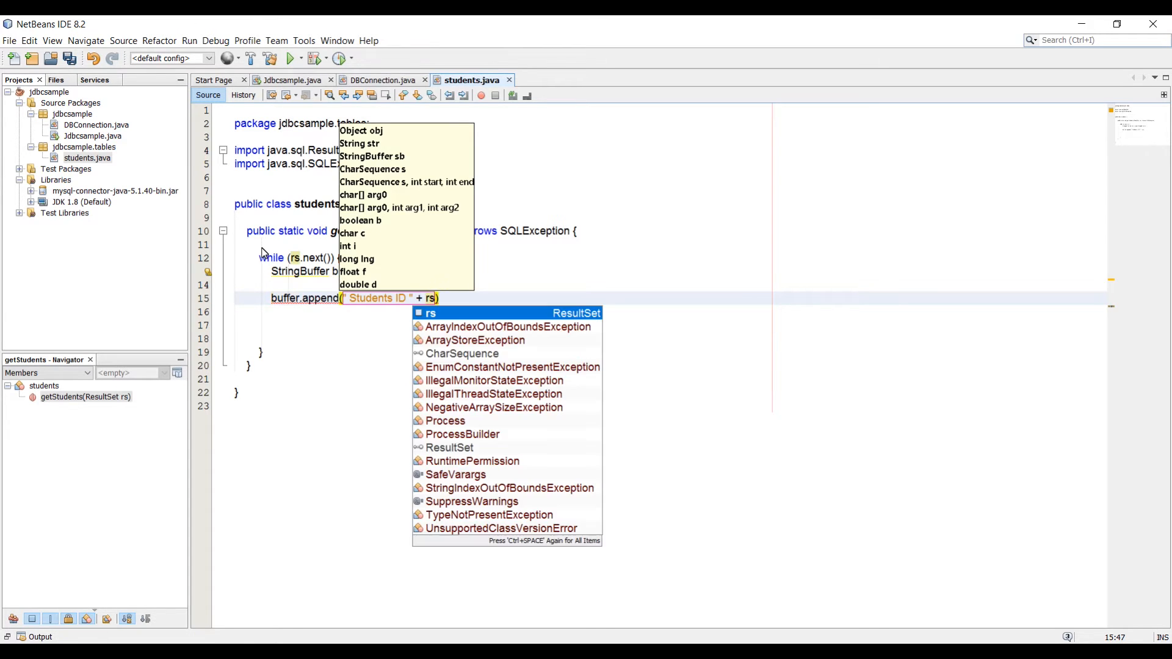
type("get")
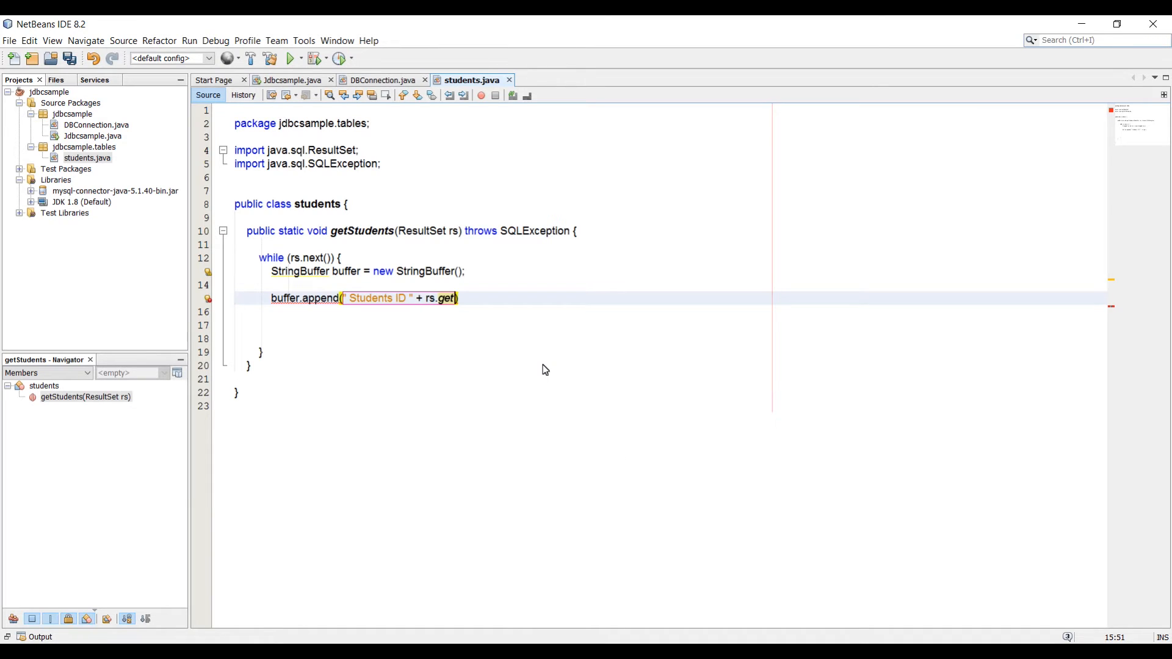
type("Int(")
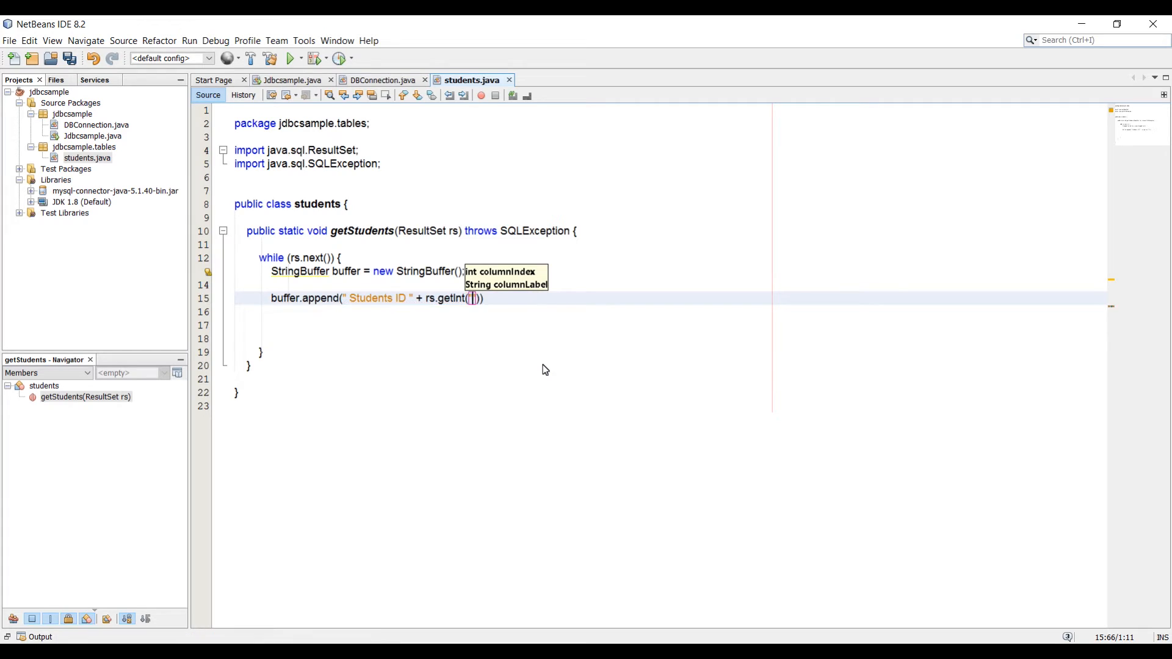
type("\"id\");")
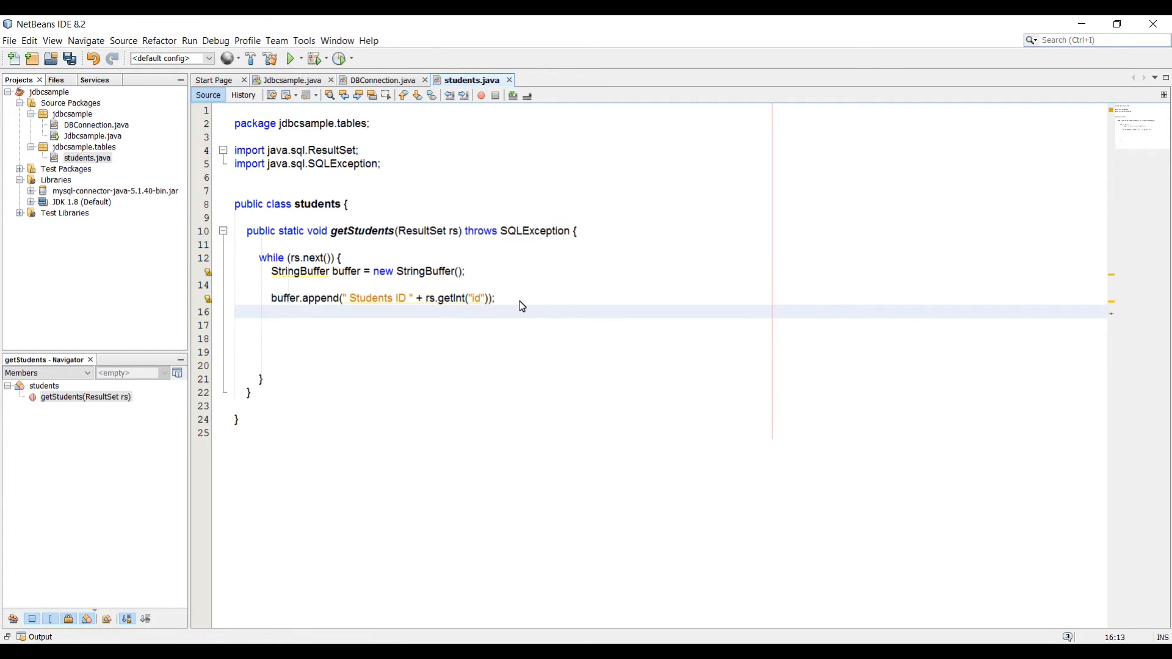
Append rs.getString("first_name") to buffer on the next line
type("buffer.append(\"")
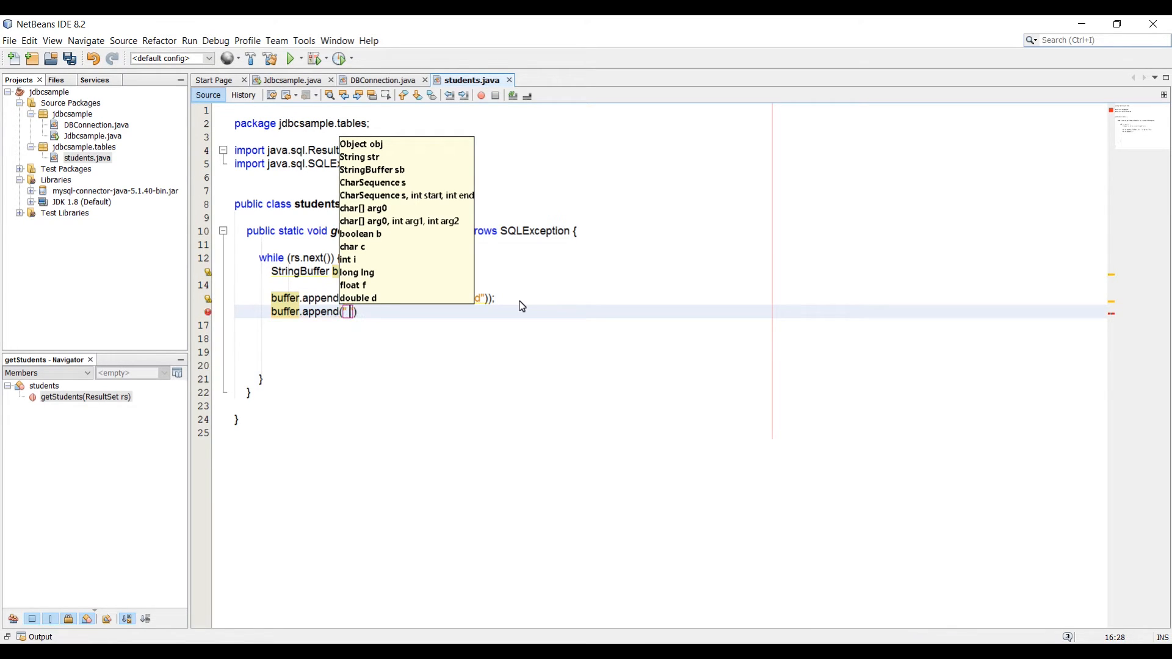
type("Studn")
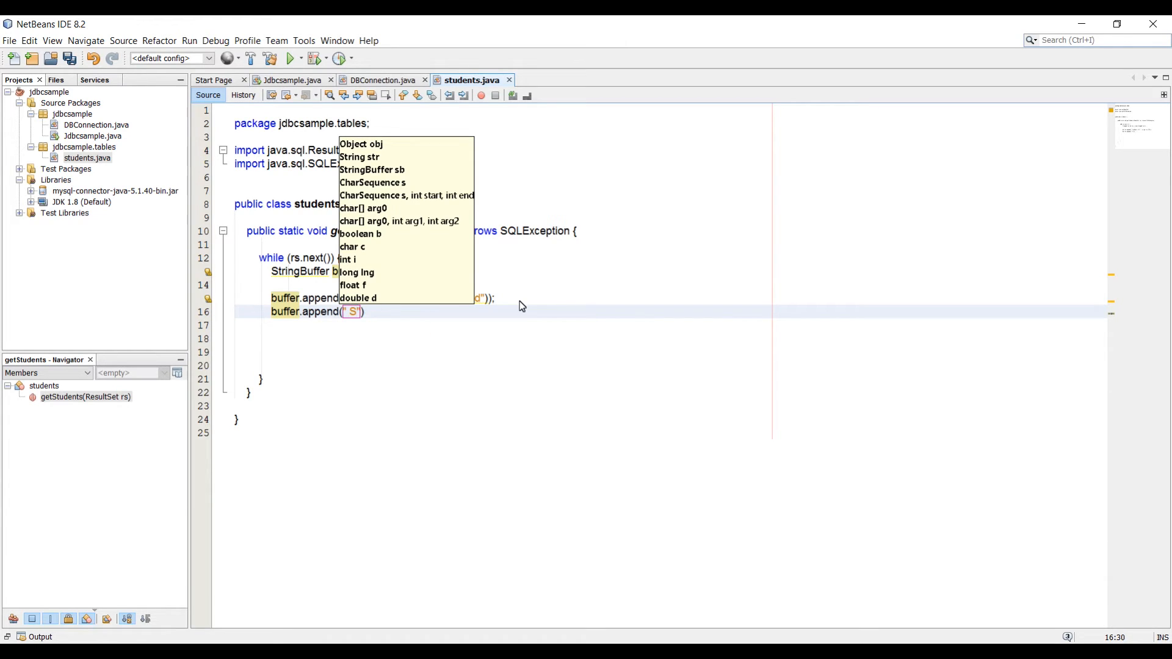
key("Backspace")
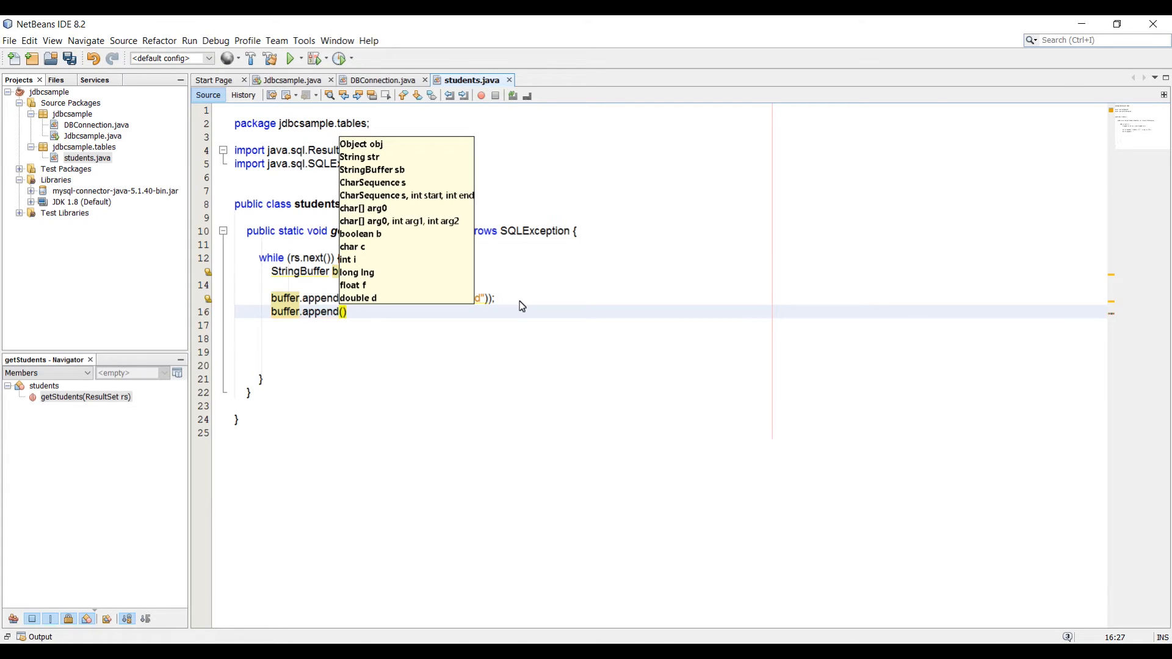
type("rs.g")
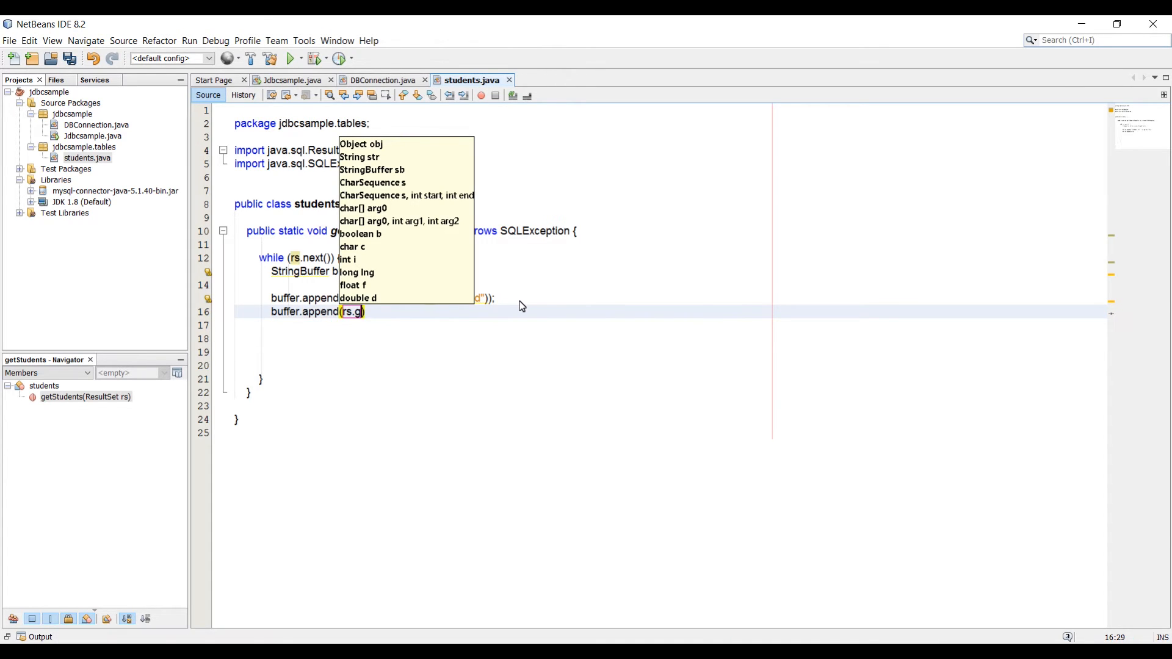
type("etString(columnLabel")
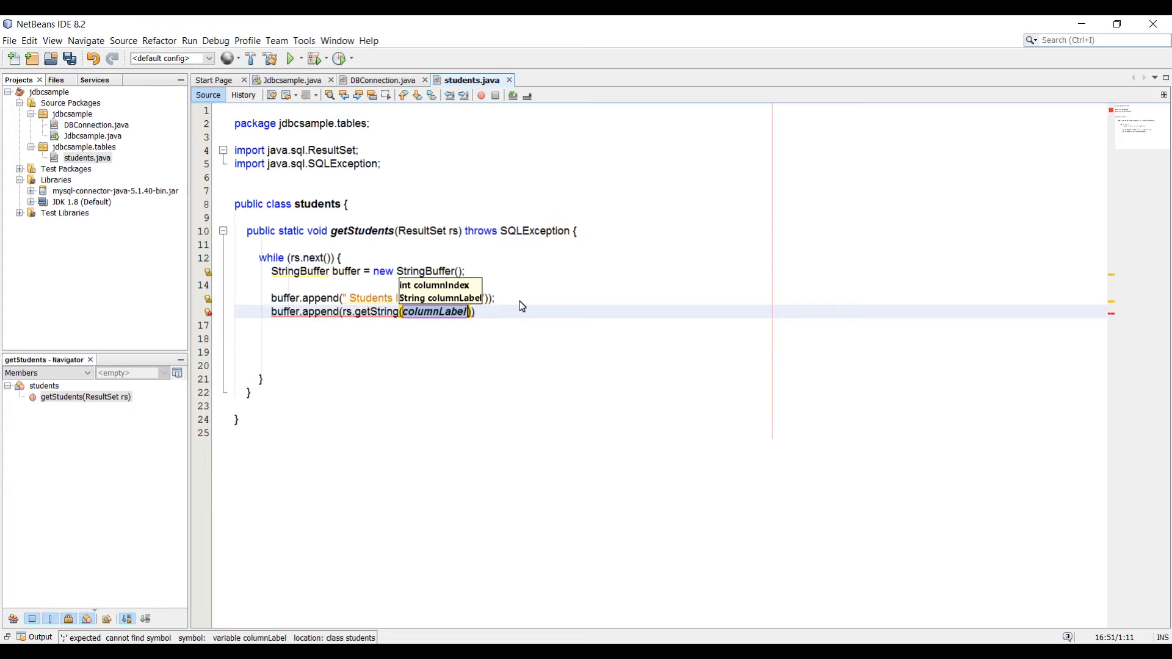
type("\"first\"")
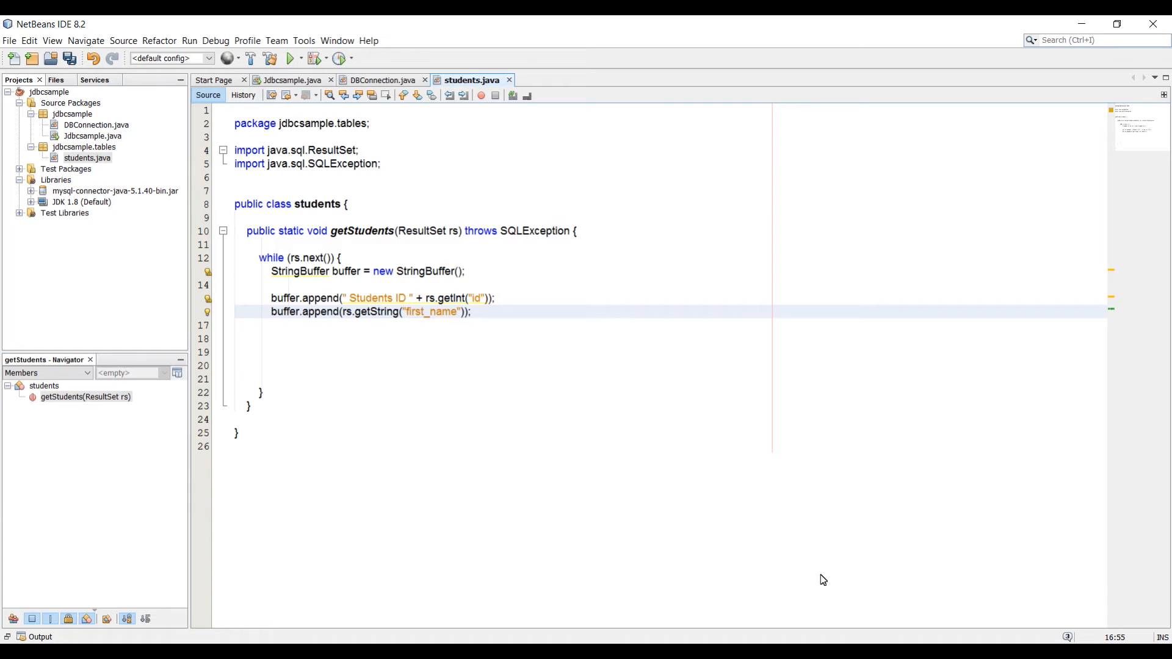
mouse_move(529, 313)
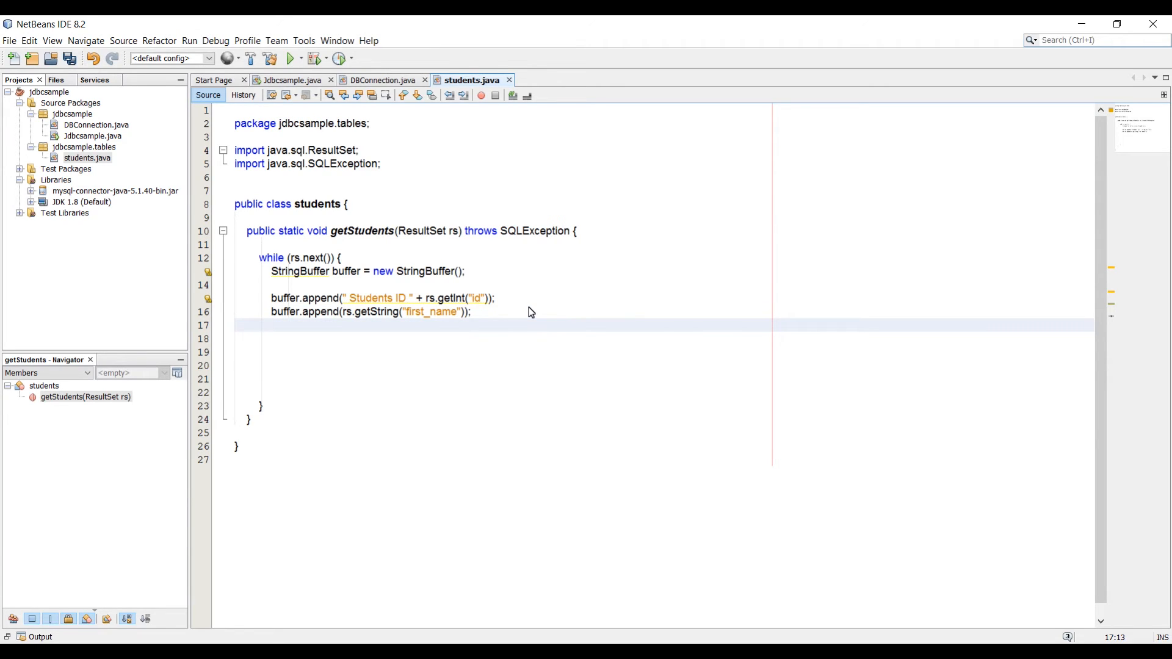
Append rs.getString("last_name") + " " to buffer, adding a space after first_name
key("enter")
type("buffer.append(buffer")
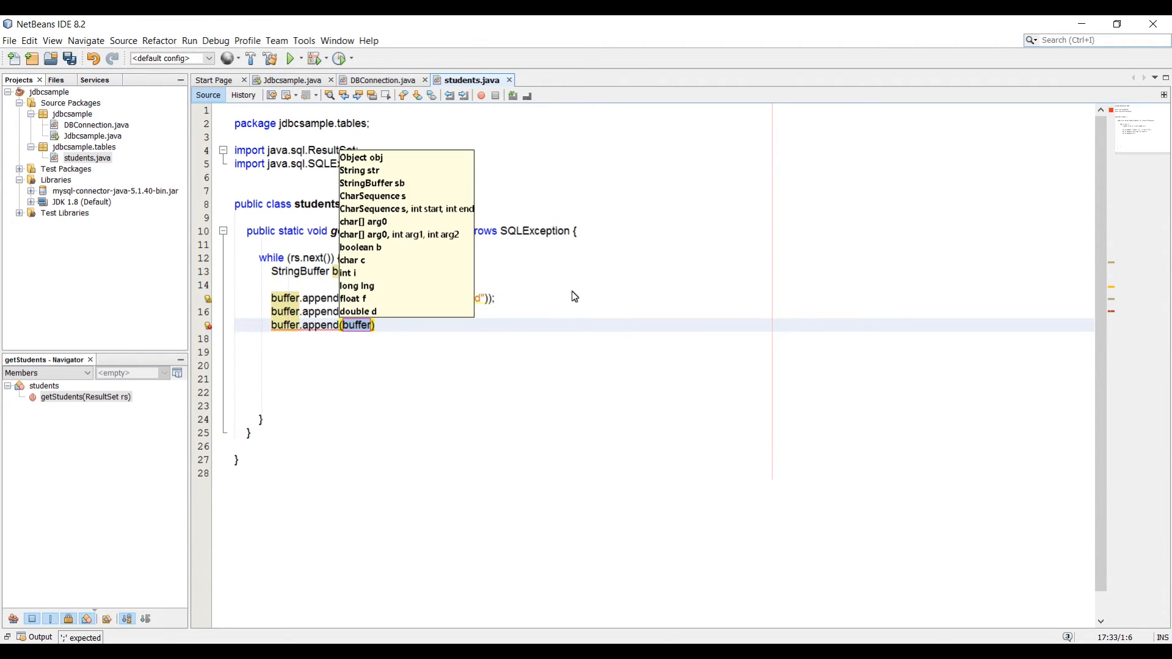
type("rs.get")
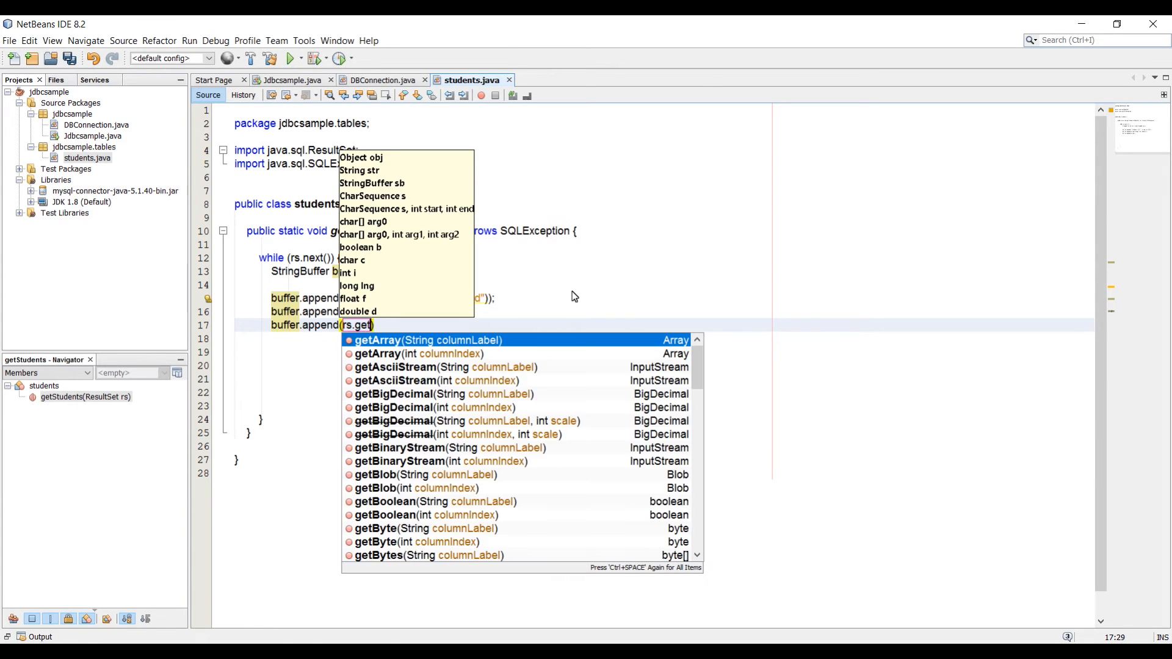
type("String(\"")
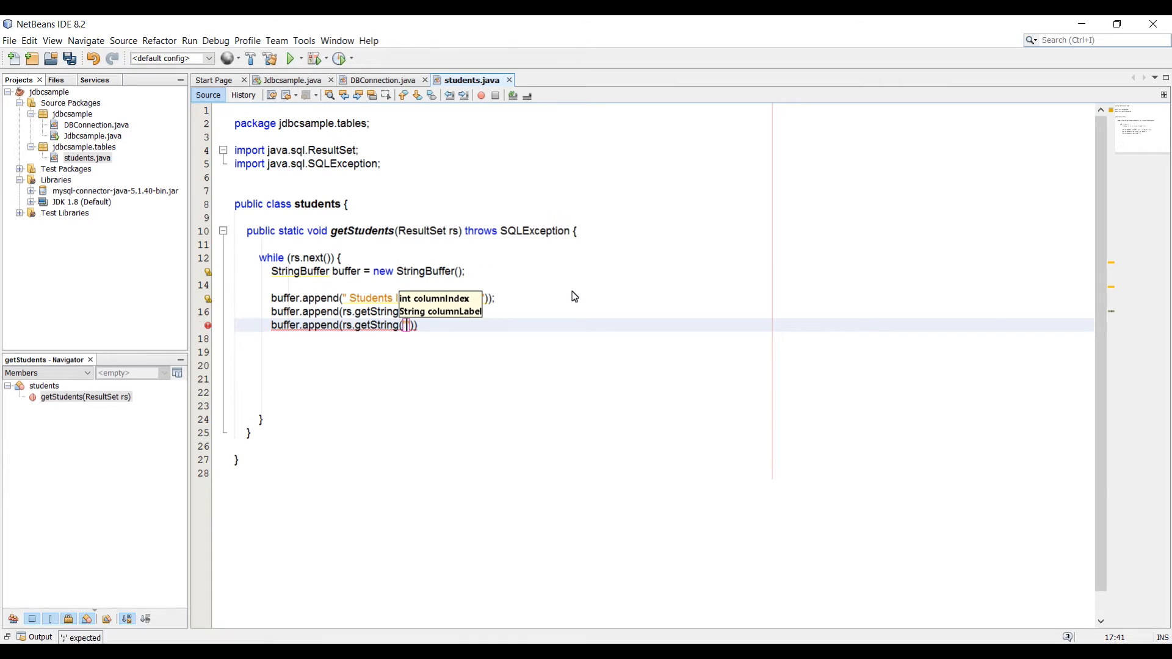
type("last_name")
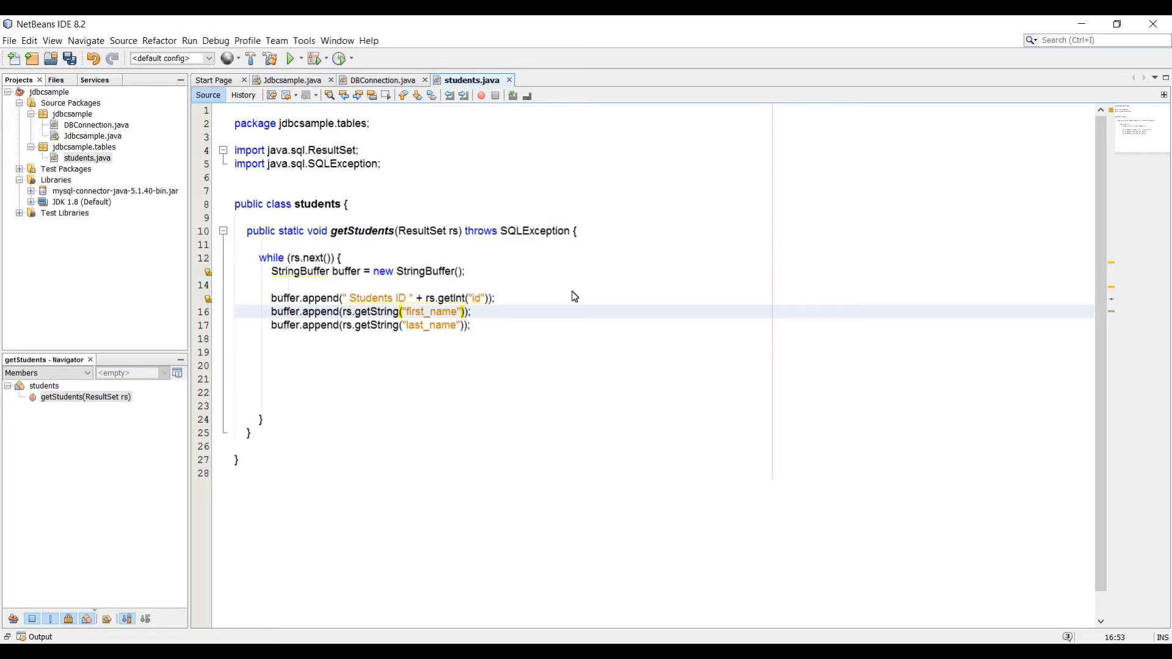
type("+ \" \"")
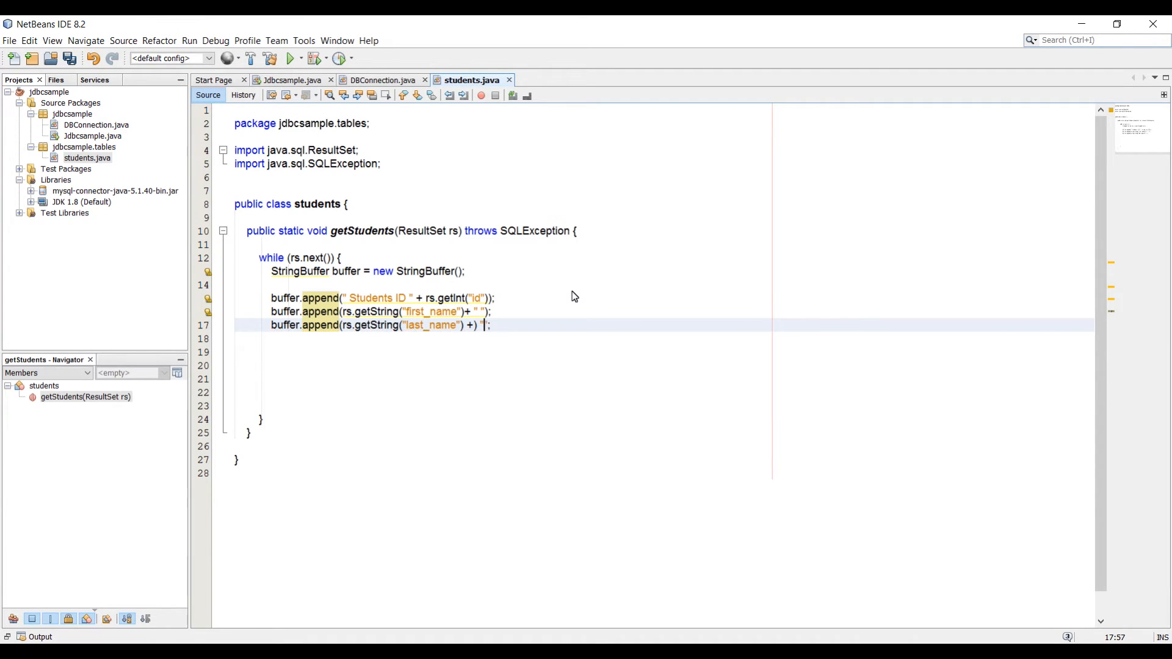
type("\"_")
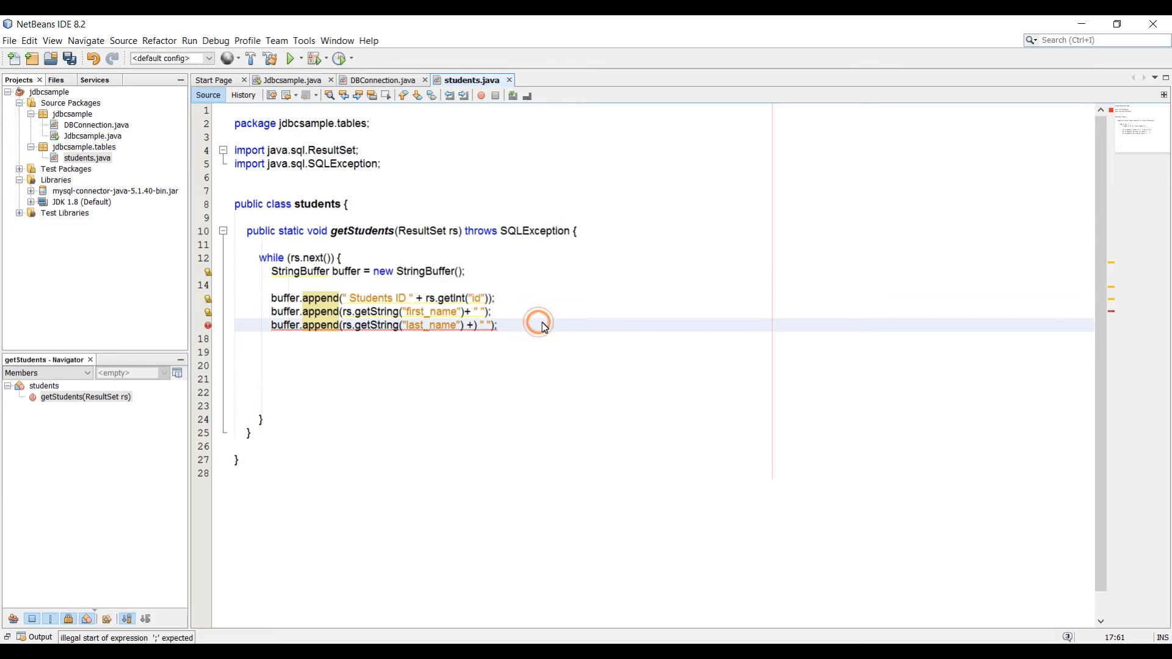
type("bu")
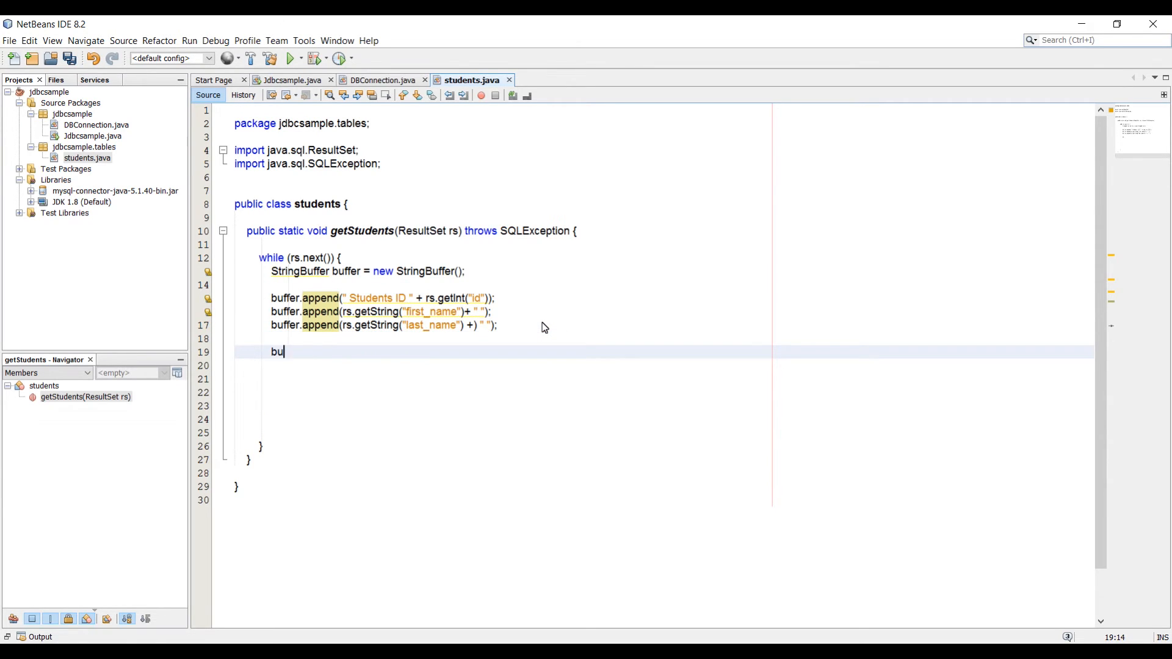
Append rs.getDate("dob") to buffer on a new loop line
type("ffer.append(rs.")
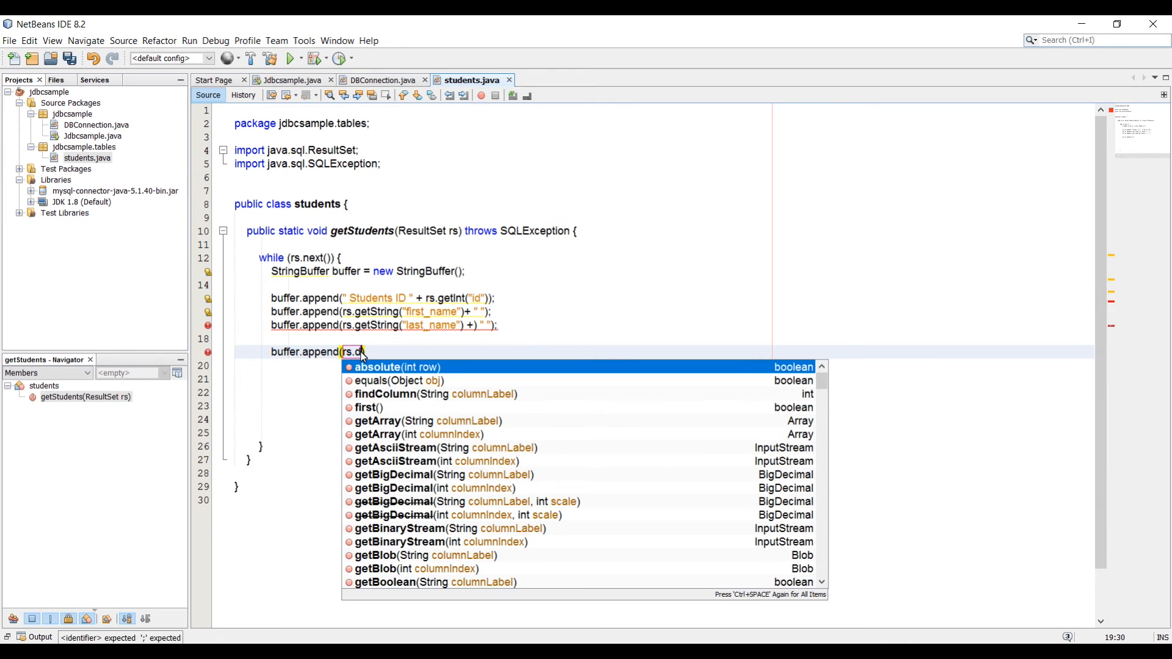
type("ate(\"dob\"))")
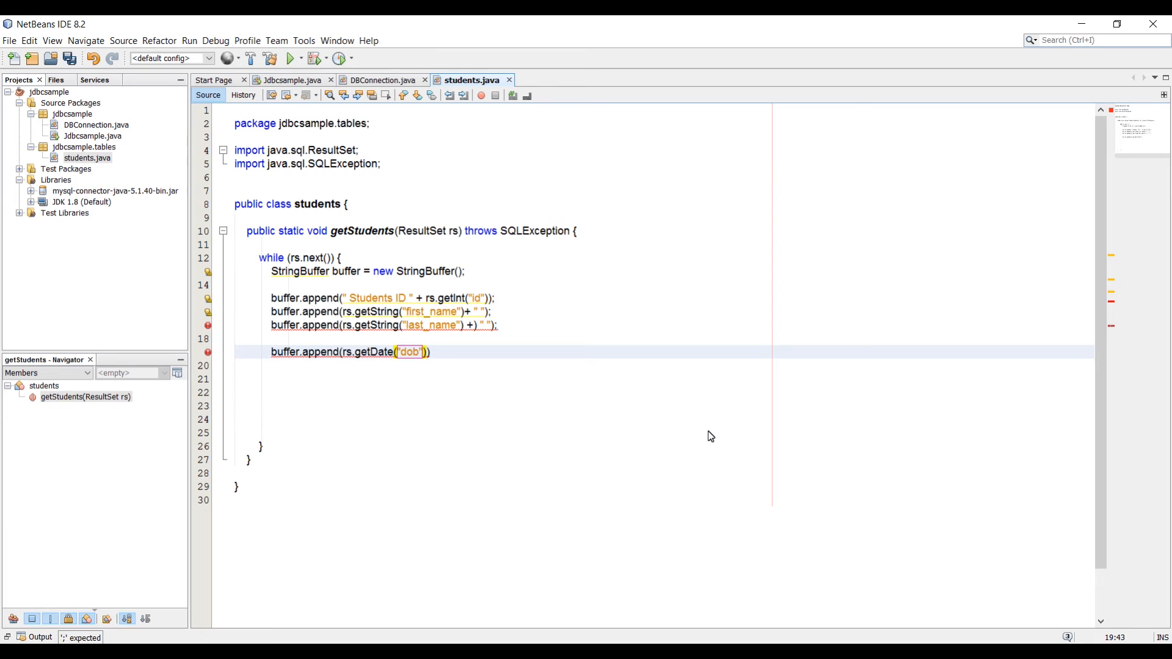
type(";")
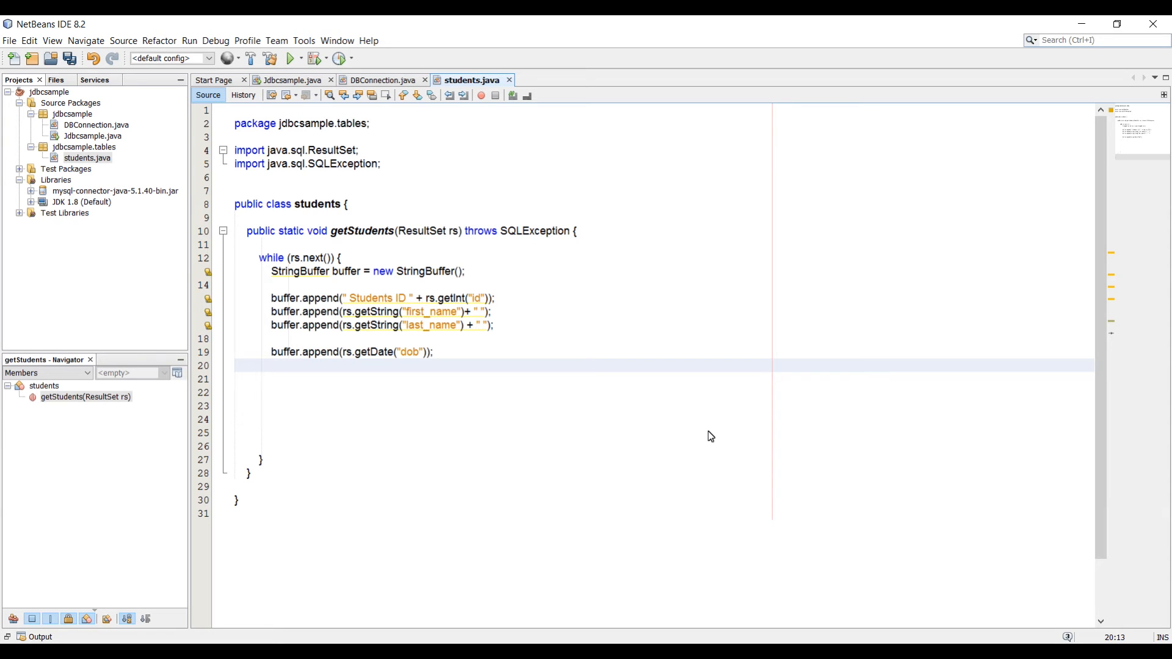
Print each row with System.out.println(buffer.toString()) and save students.java
type("s")
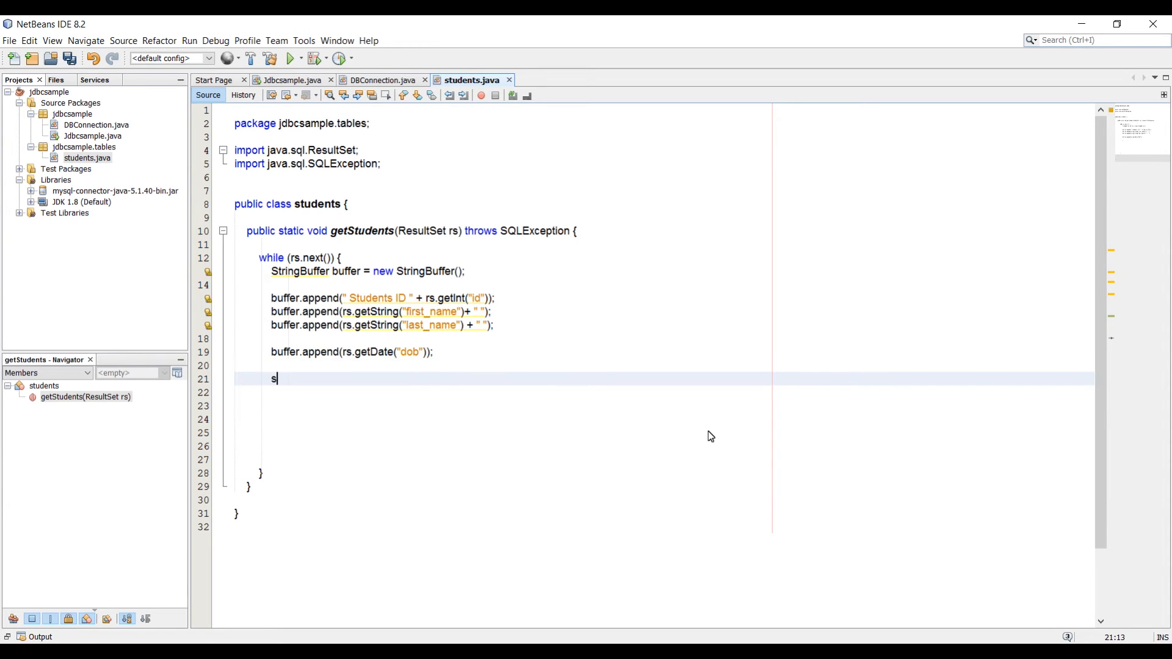
type("out.println(\"\");")
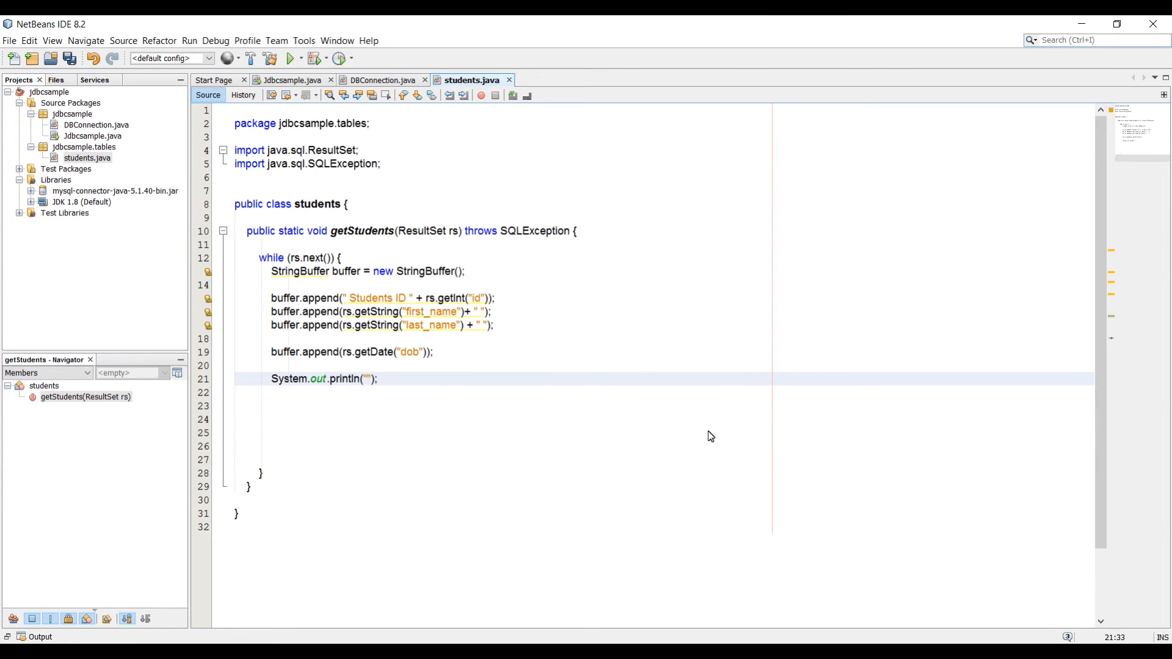
type("buffer.toString(")
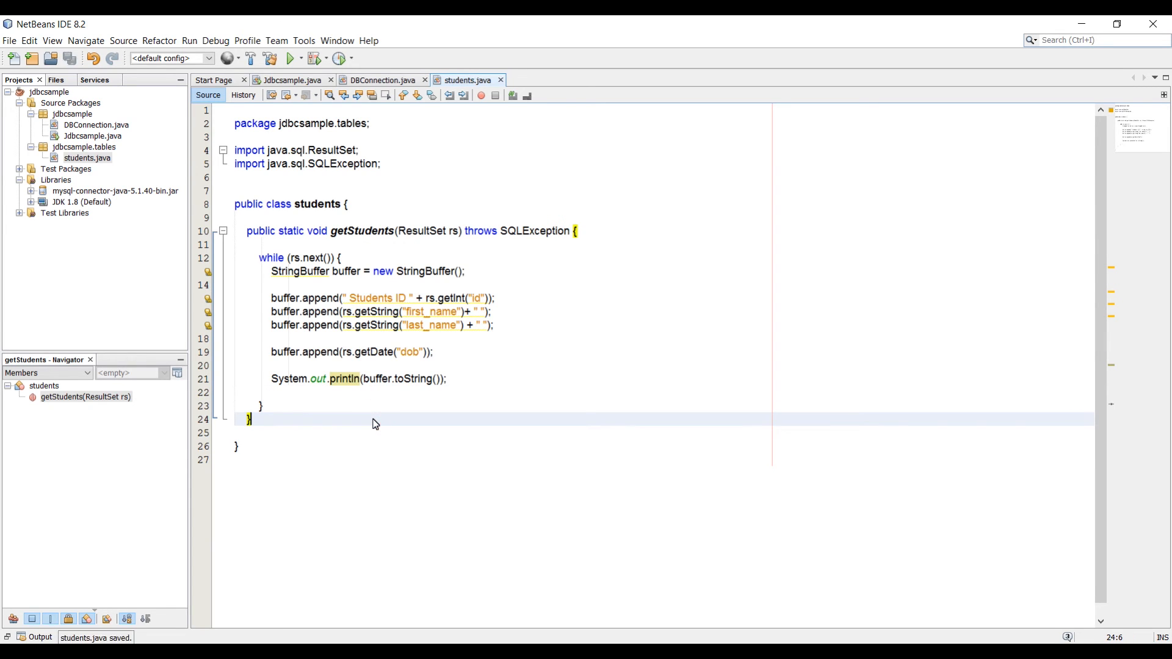
mouse_move(482, 282)
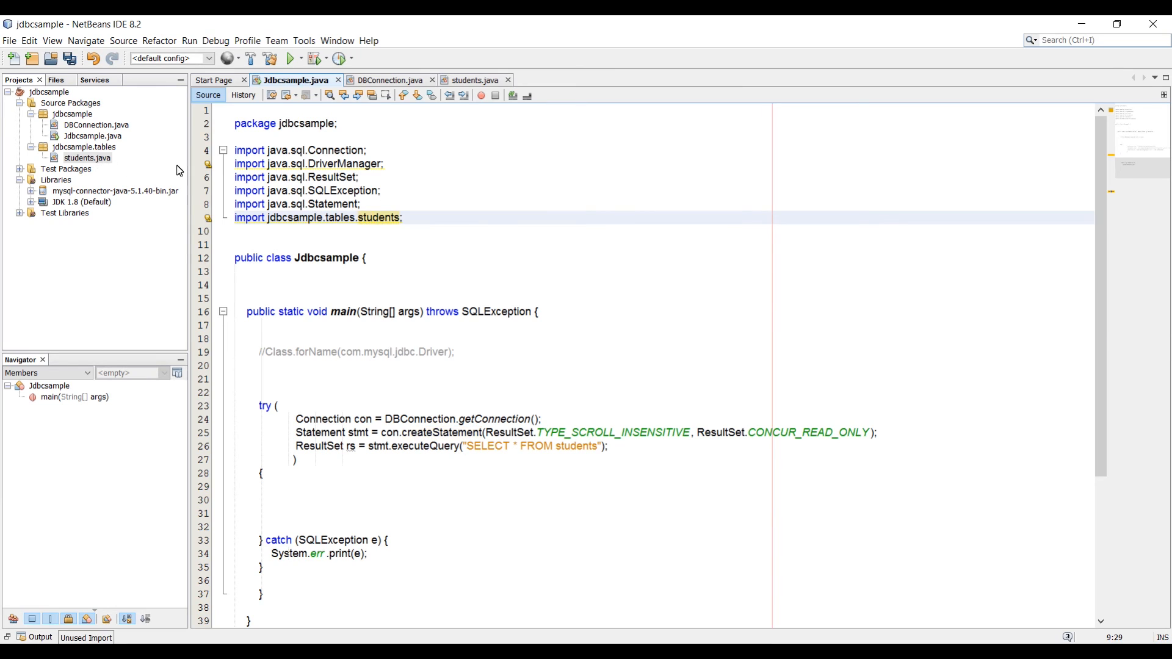
Call students.getStudents(rs) in main's try block, run the project, and return to students.java
left_click(333, 500)
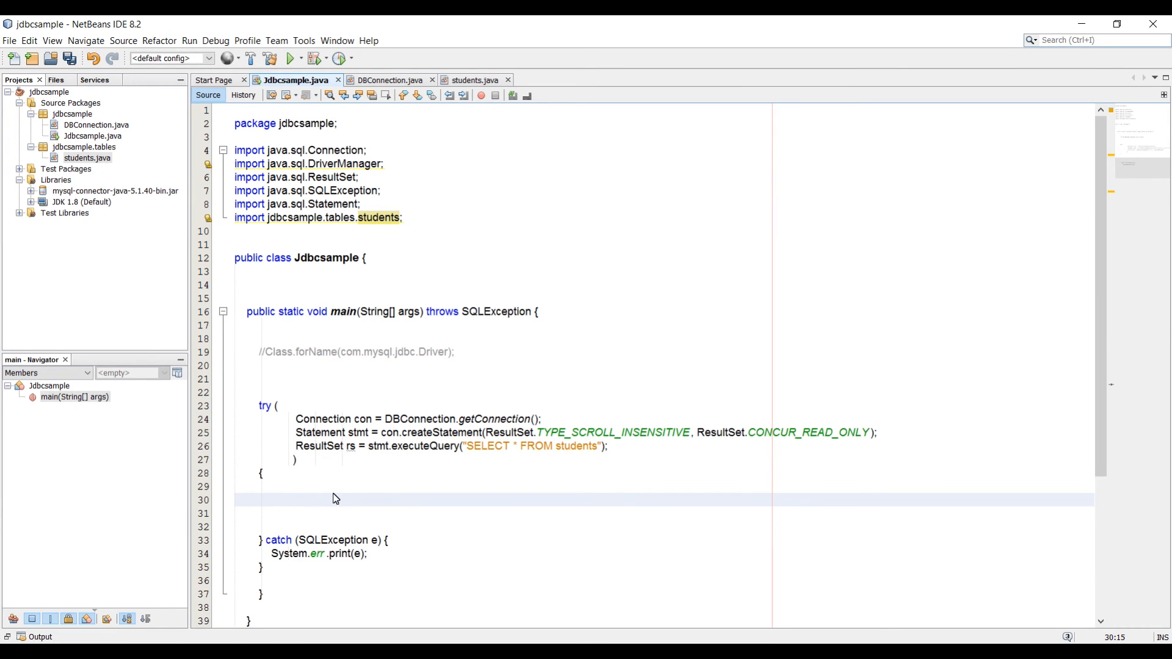
type("S")
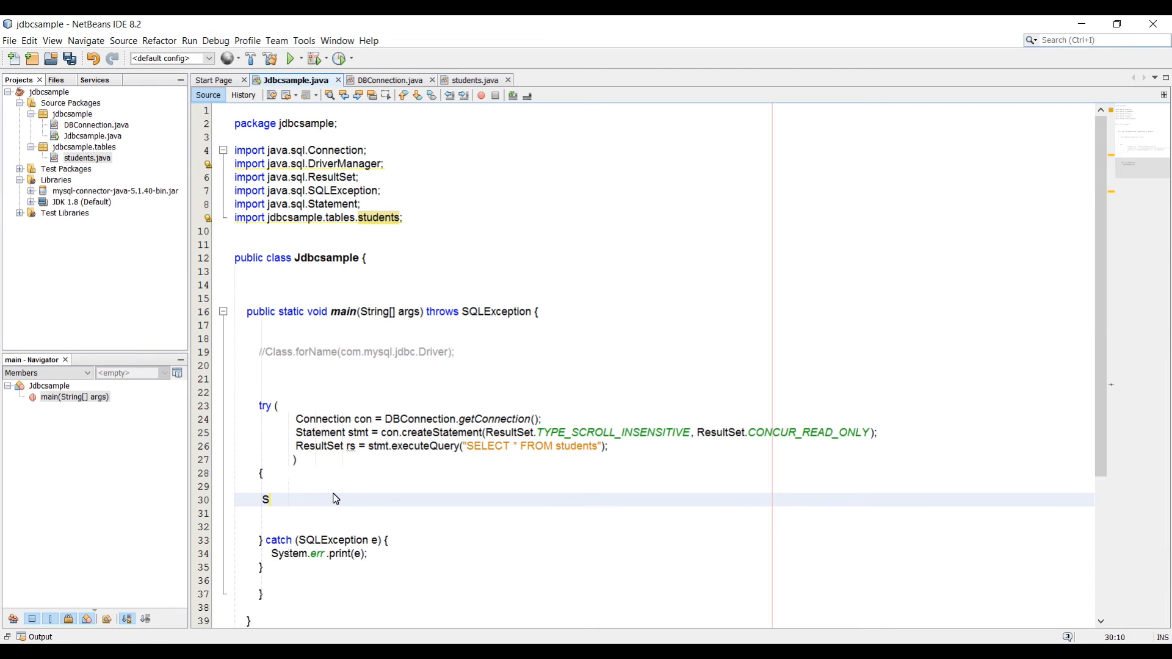
type("tudents")
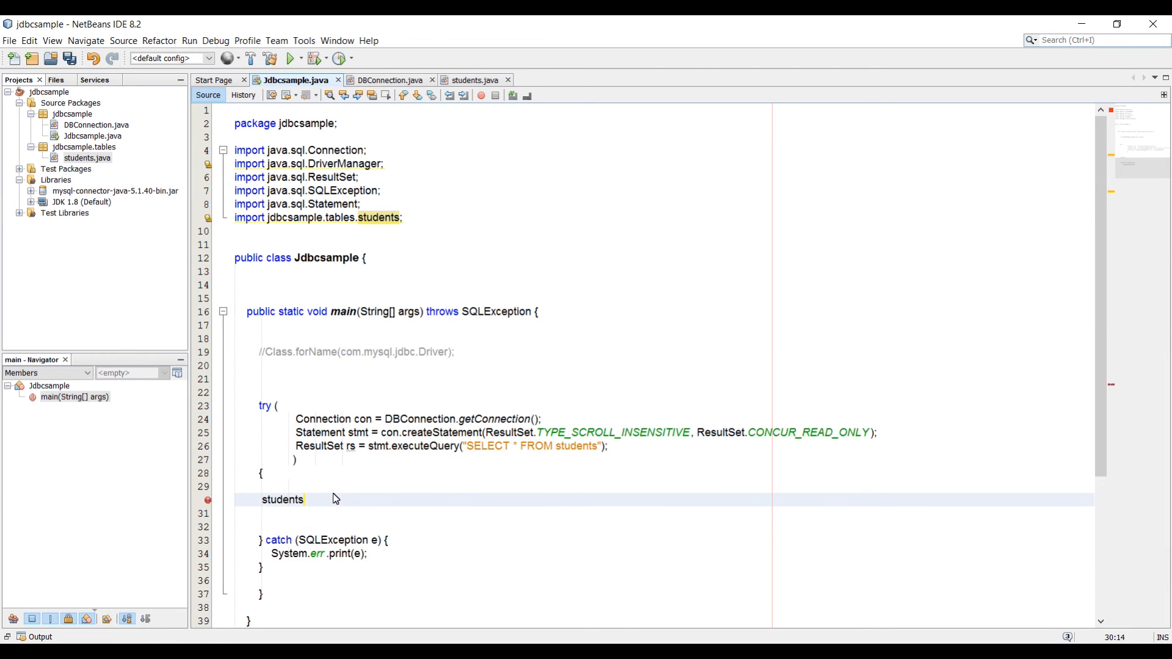
type(".getStudents(rs);")
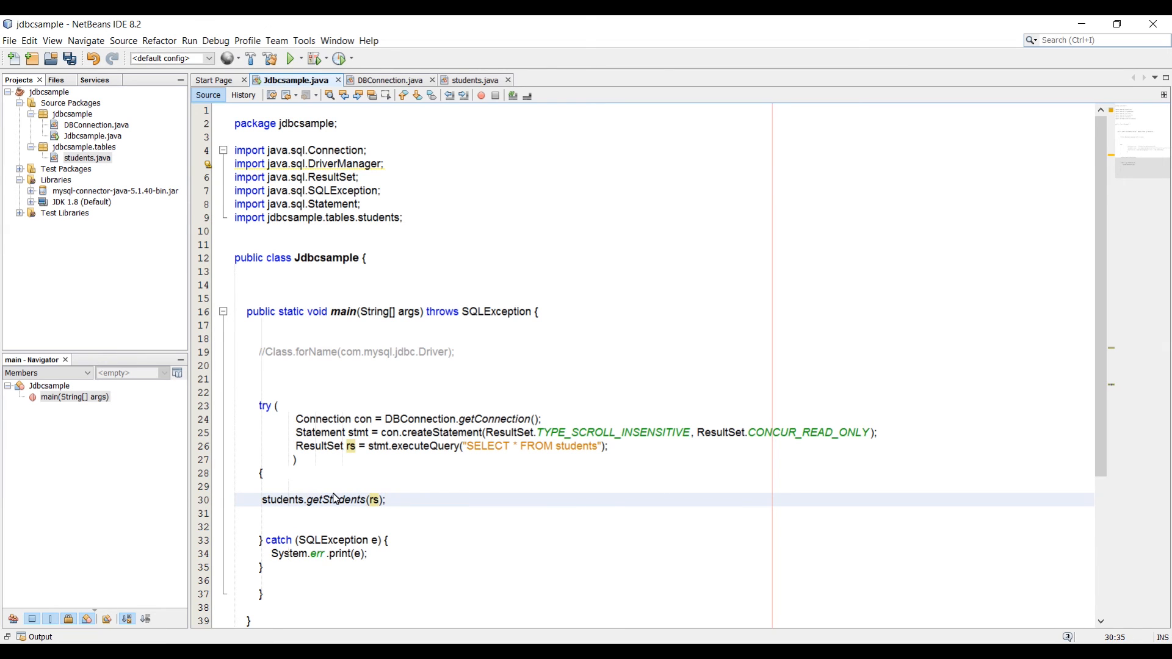
left_click(350, 447)
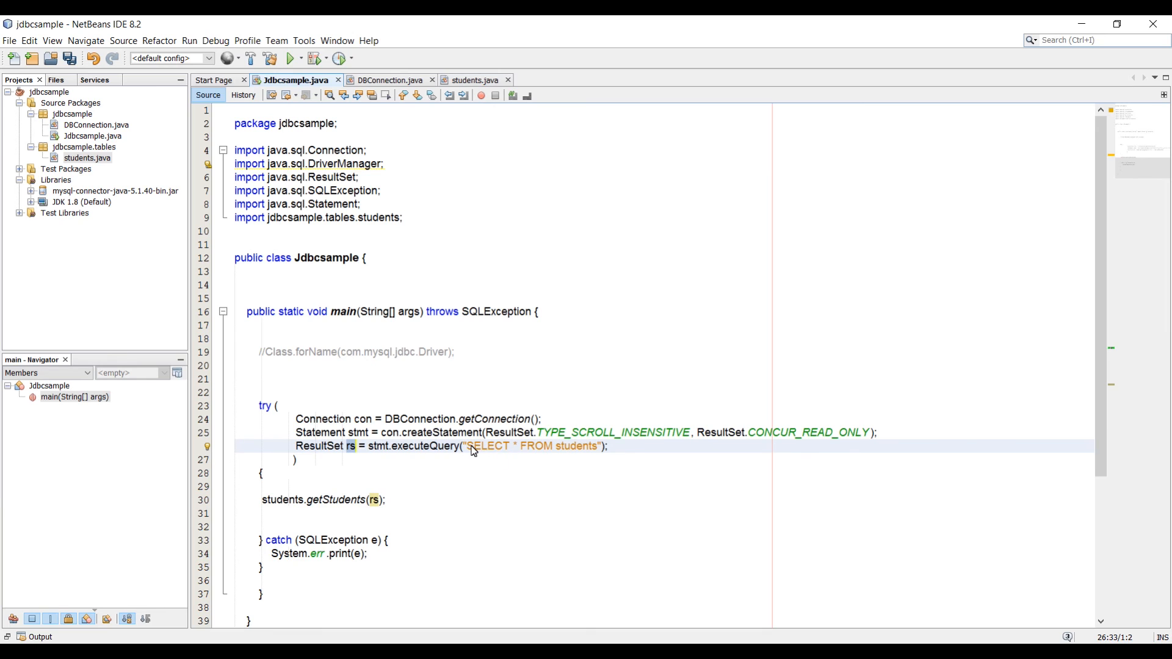
left_click(559, 487)
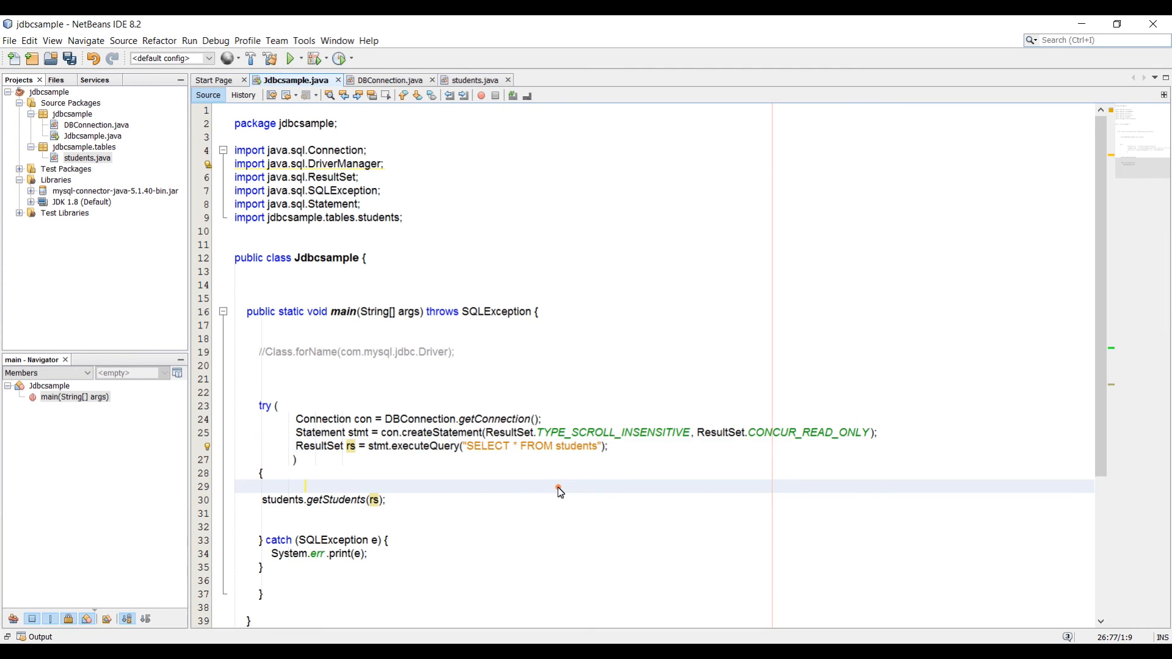
left_click(292, 59)
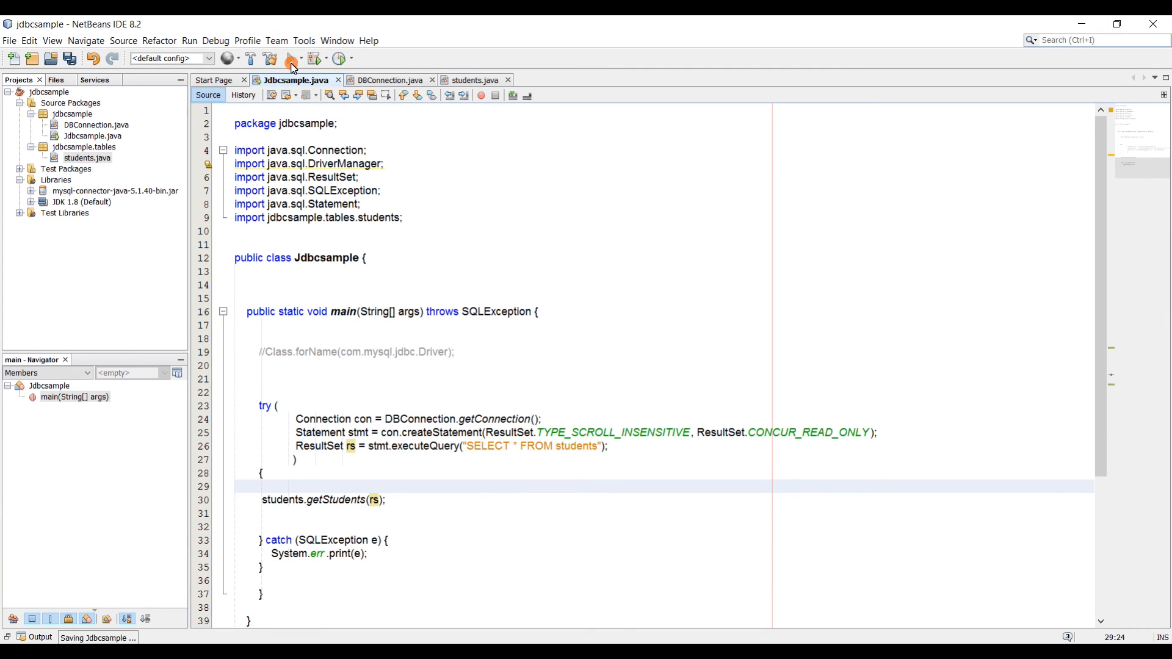
left_click(291, 59)
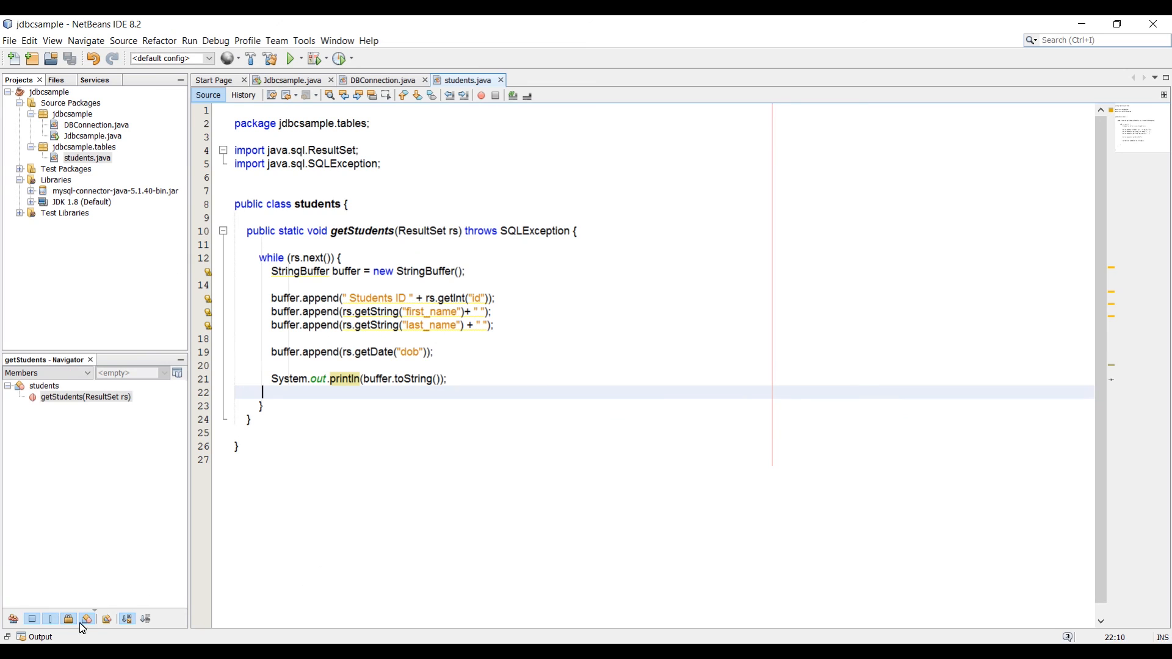
Show the Output window with the four student rows and BUILD SUCCESSFUL
left_click(290, 57)
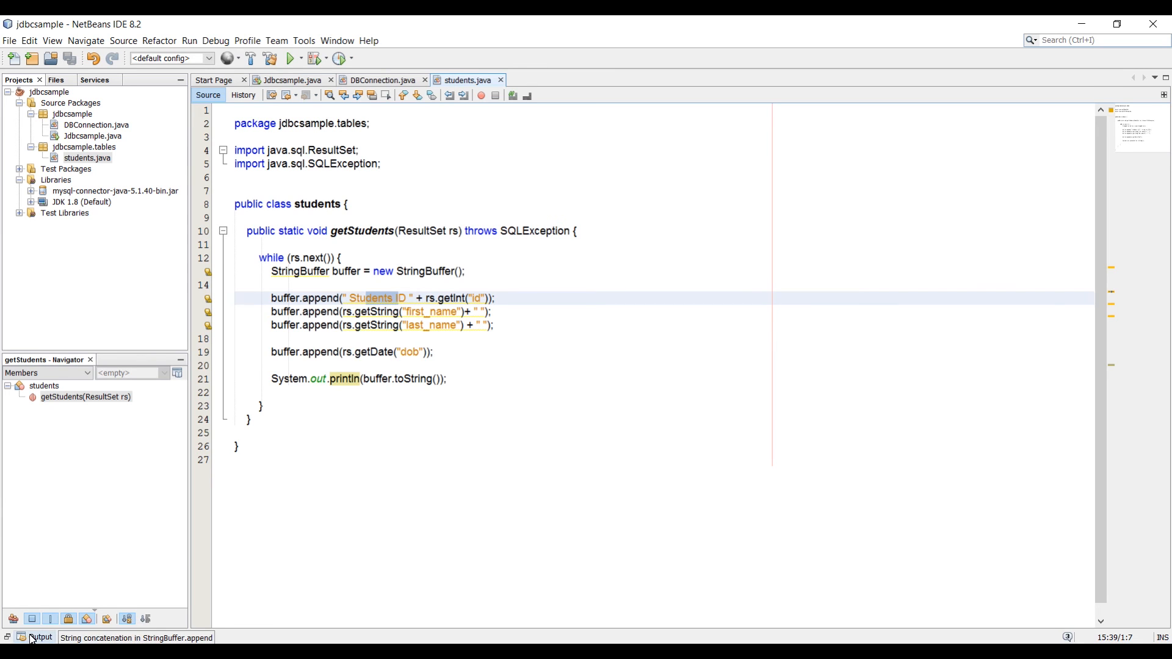
left_click(287, 59)
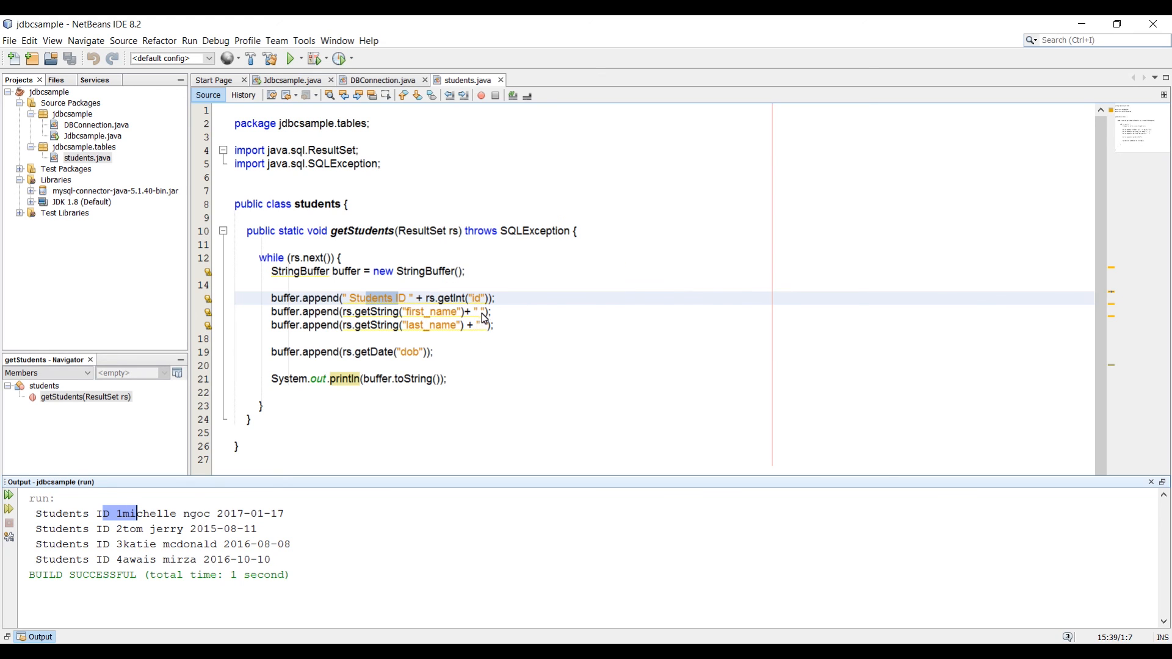
mouse_move(356, 316)
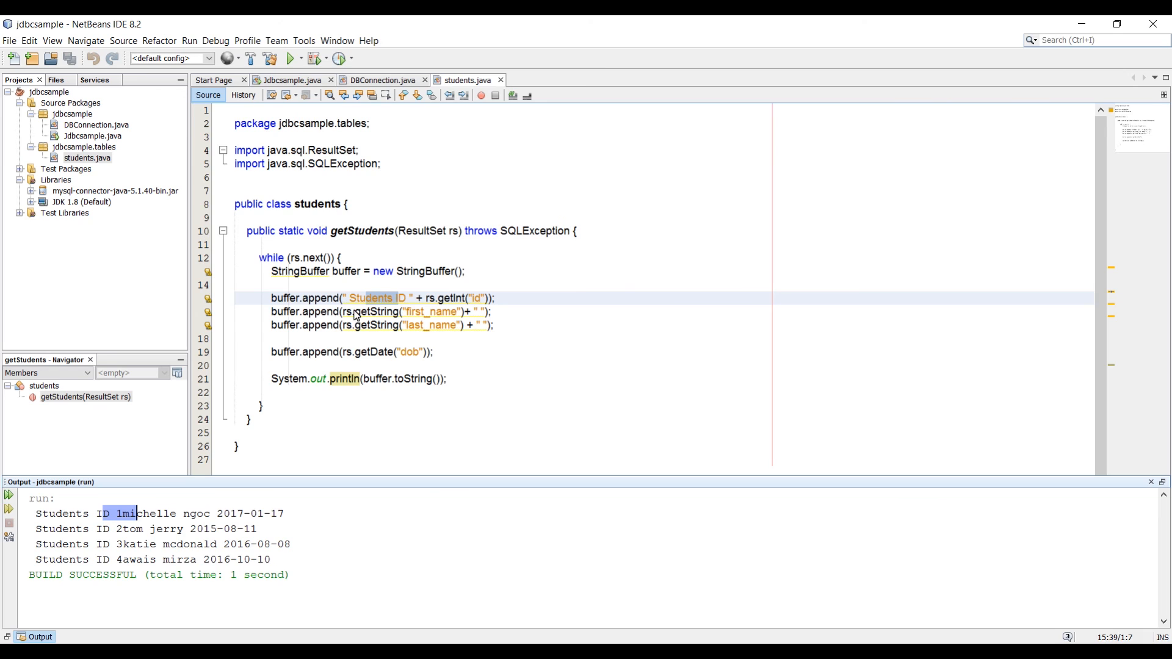
mouse_move(361, 373)
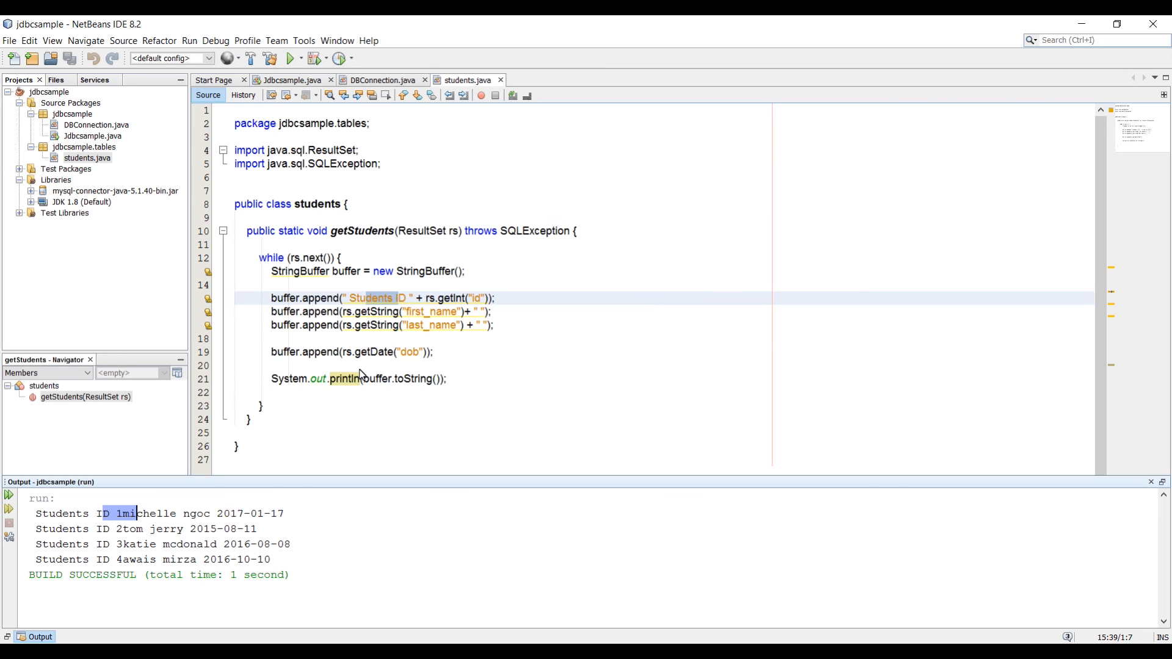
mouse_move(793, 483)
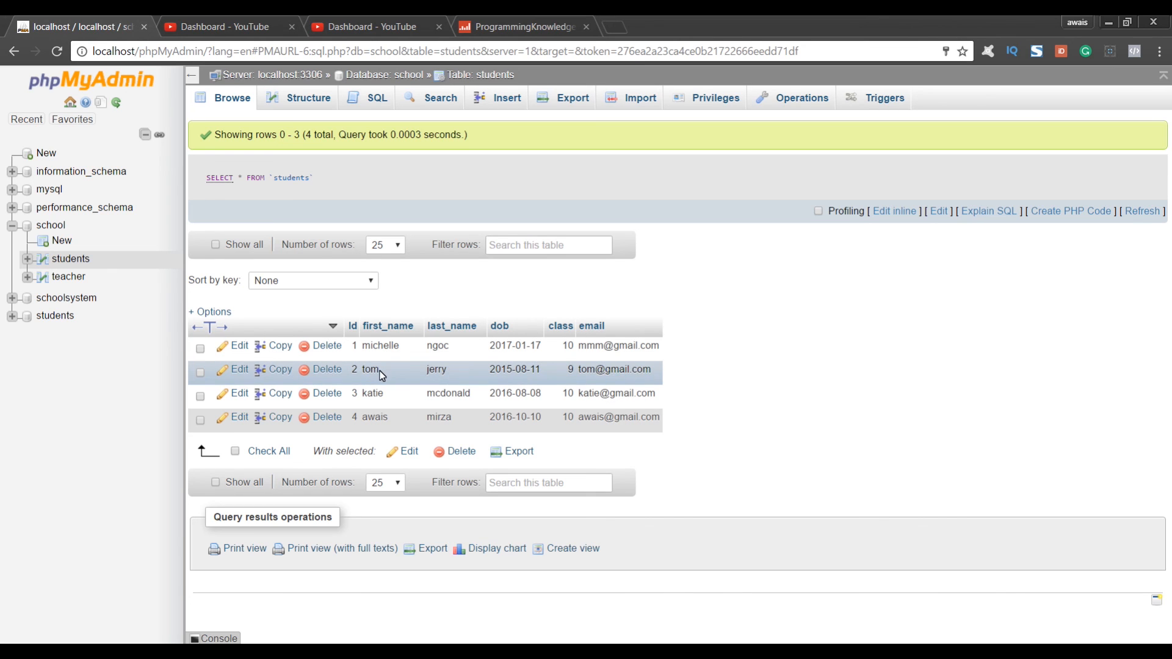
mouse_move(359, 425)
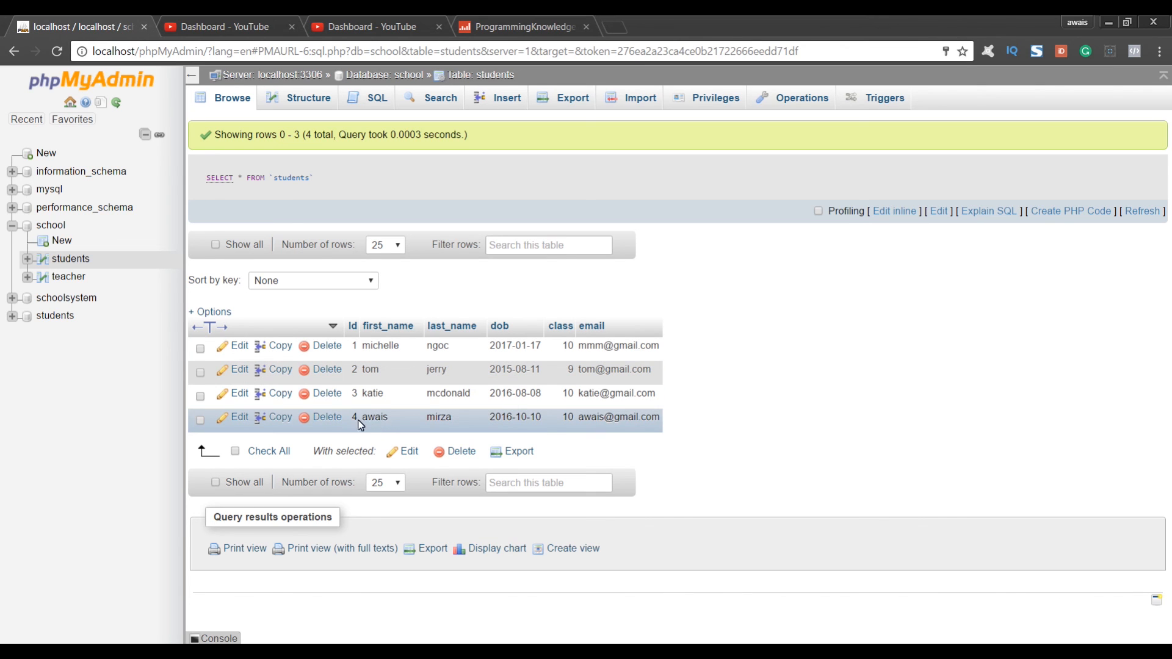
mouse_move(812, 376)
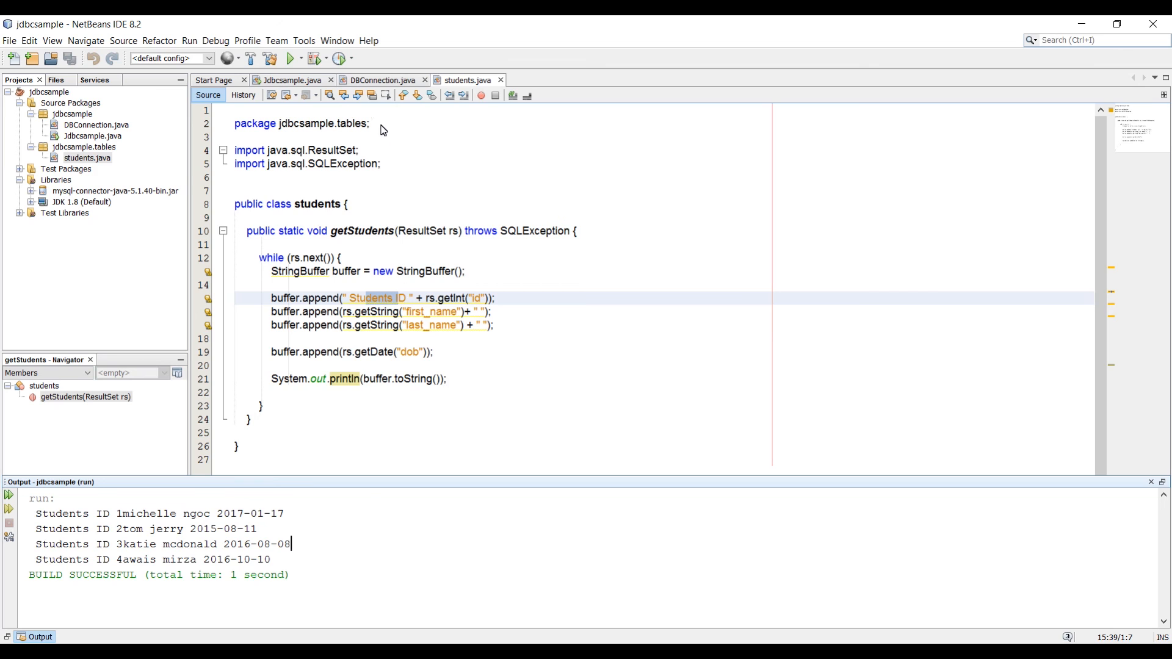
Return to Jdbcsample.java and scroll to the students.getStudents(rs) call in main
left_click(290, 80)
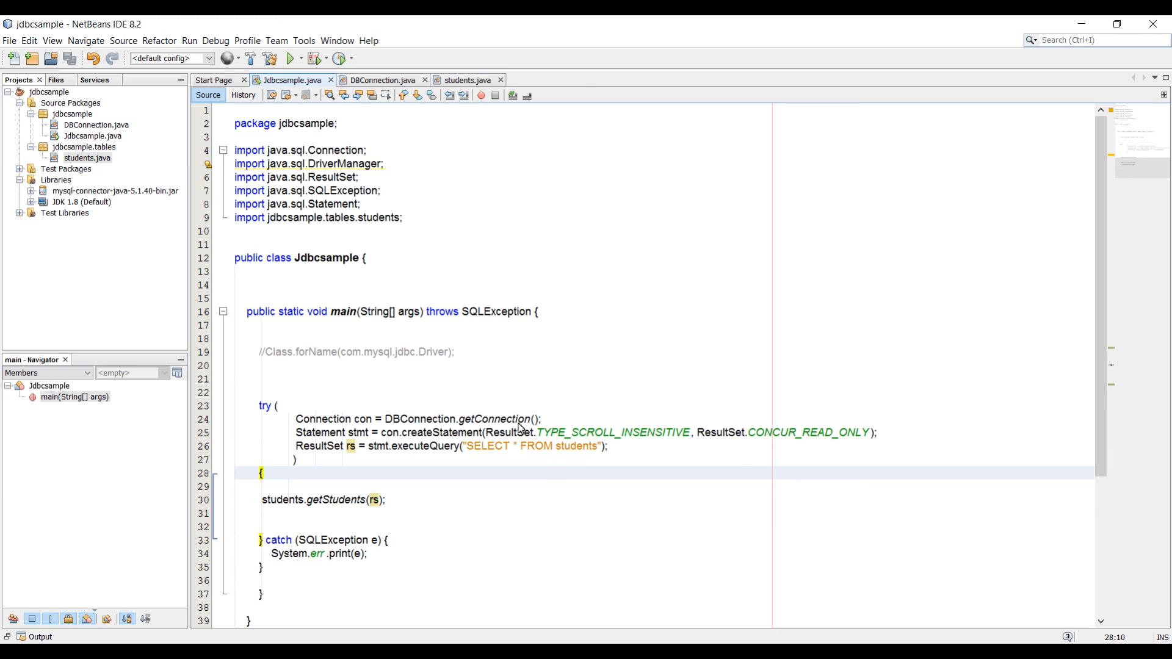
scroll("down", 3)
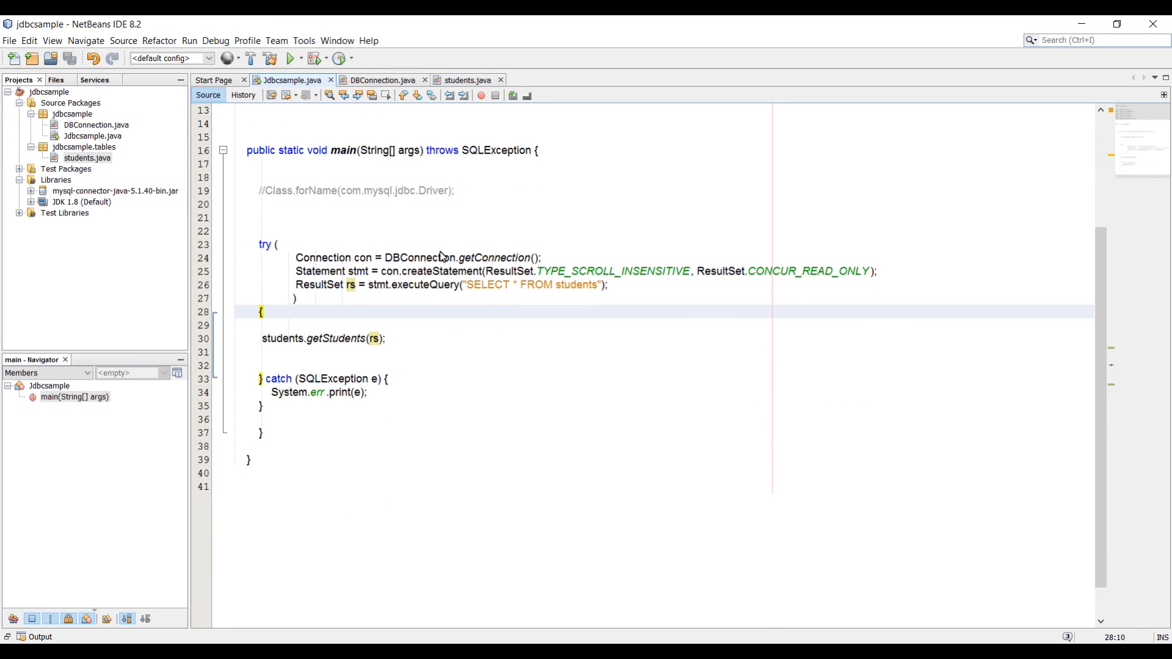
mouse_move(363, 228)
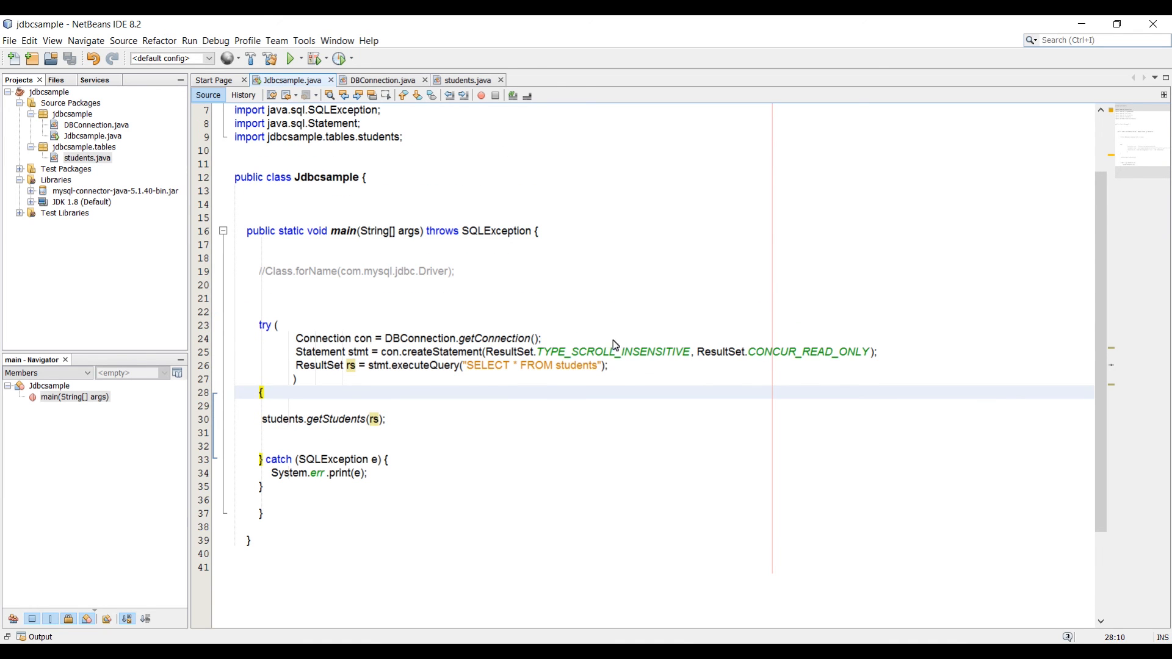
mouse_move(523, 317)
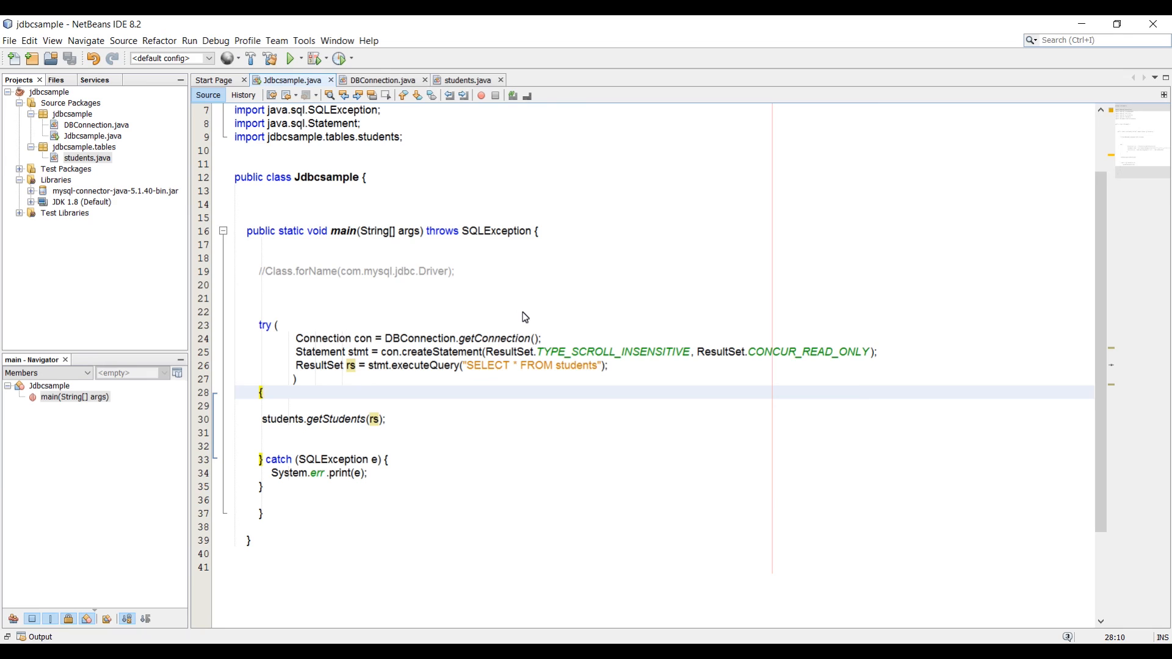
mouse_move(459, 277)
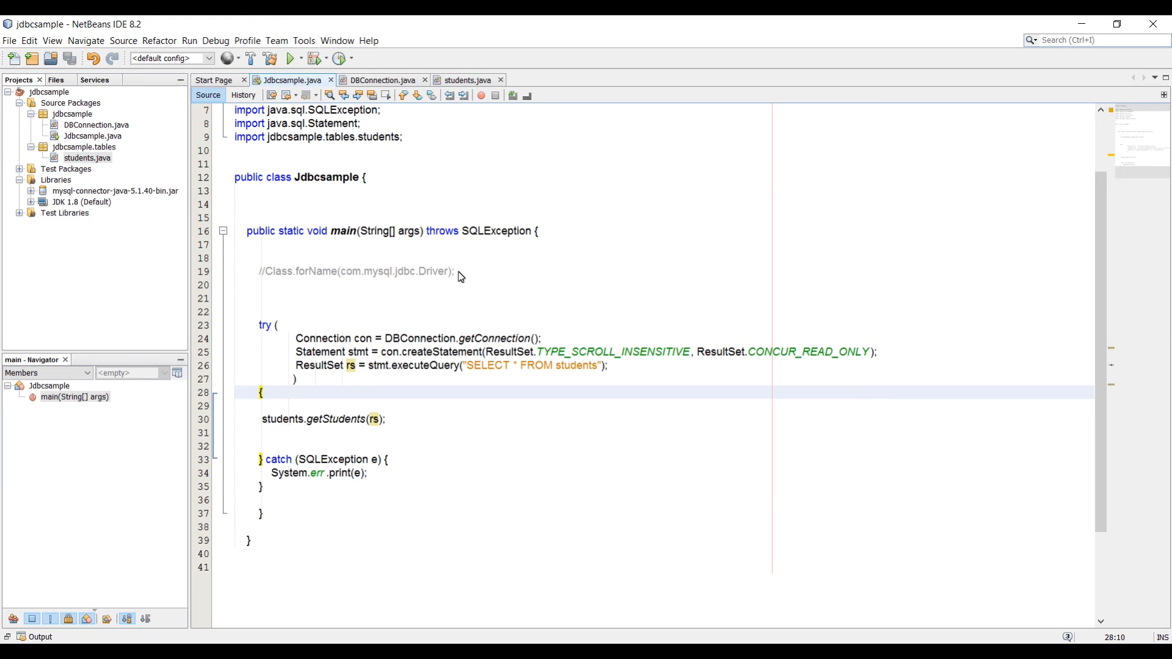